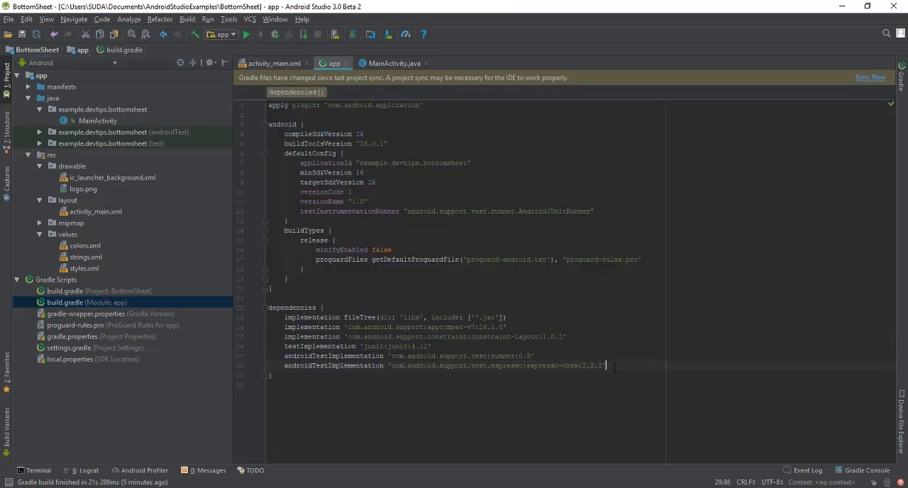
# Add implementation 'com.android.support:design:26.0.0' to the app dependencies and sync Gradle
pyautogui.press('enter')
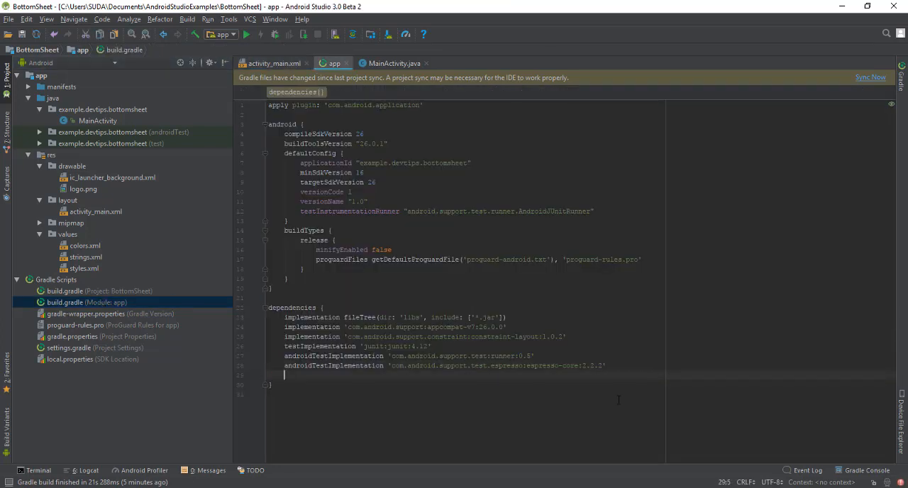
pyautogui.write("implementation 'com.android.support:design:26.0.0'")
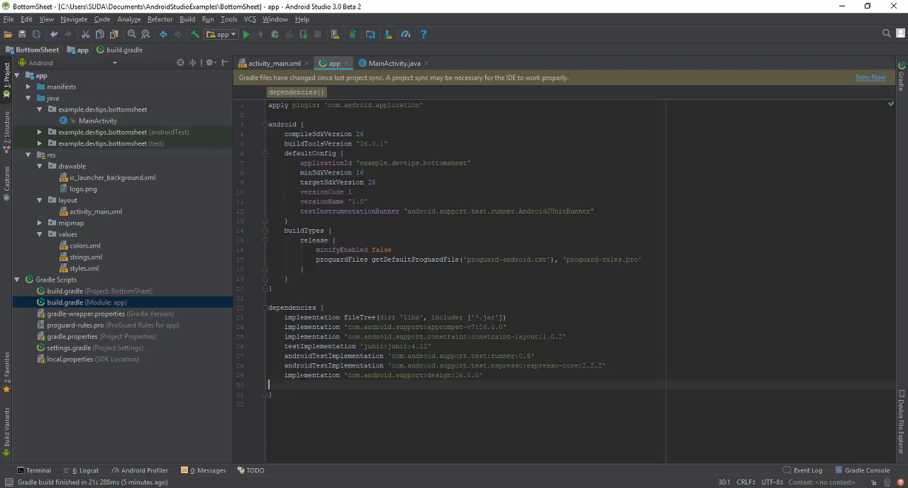
pyautogui.tripleClick(383, 375)
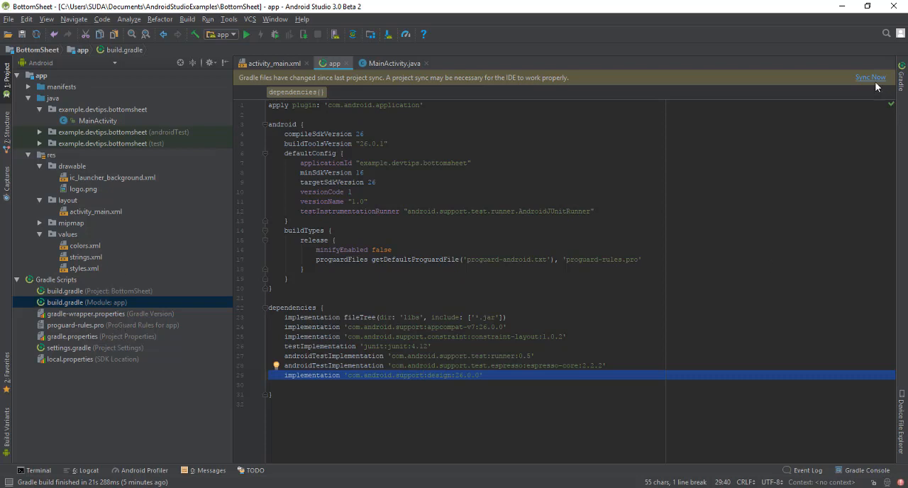
pyautogui.click(871, 77)
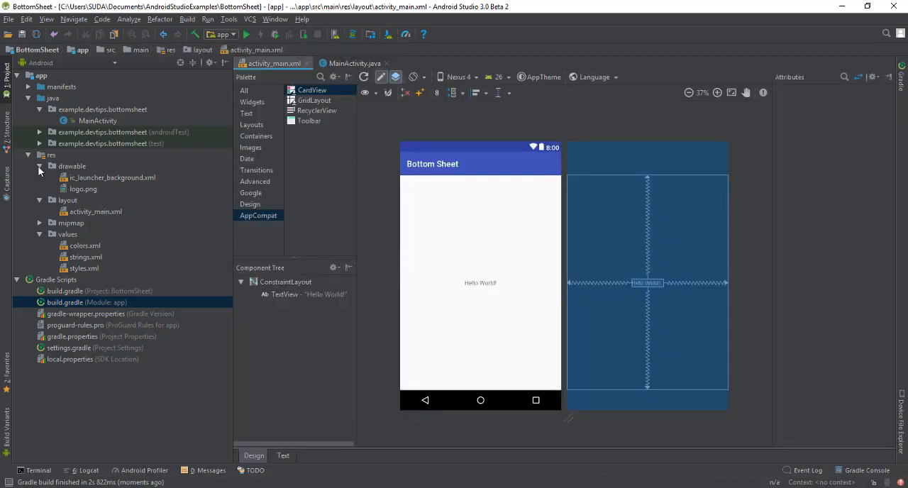
# Replace the TextView in activity_main.xml with a Button labelled 'Show Modal Bottom Sheet'
pyautogui.click(282, 456)
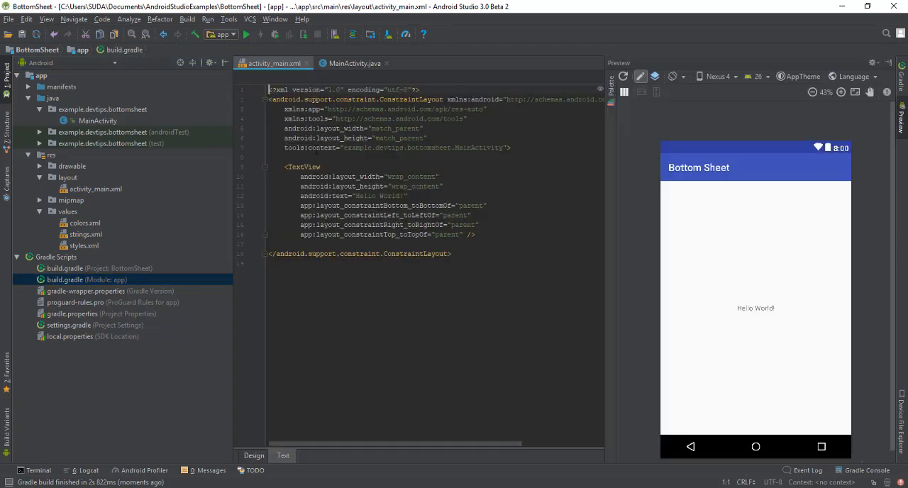
pyautogui.doubleClick(304, 167)
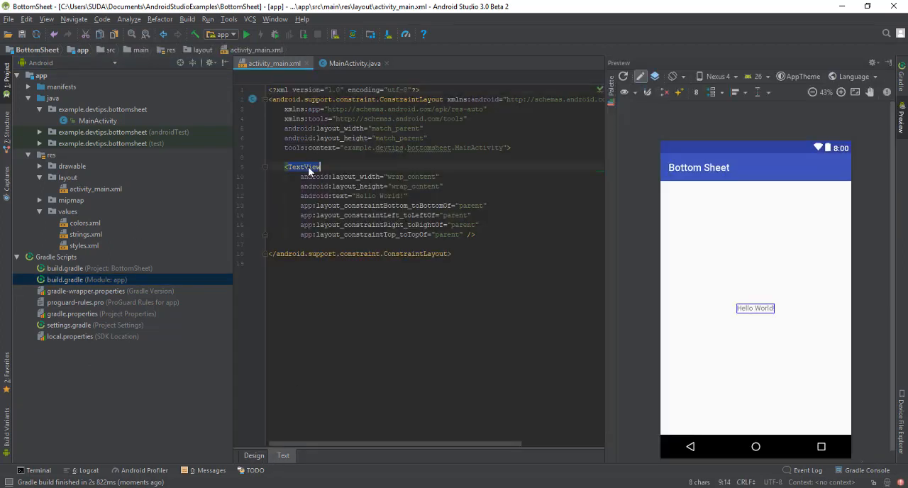
pyautogui.write('Button')
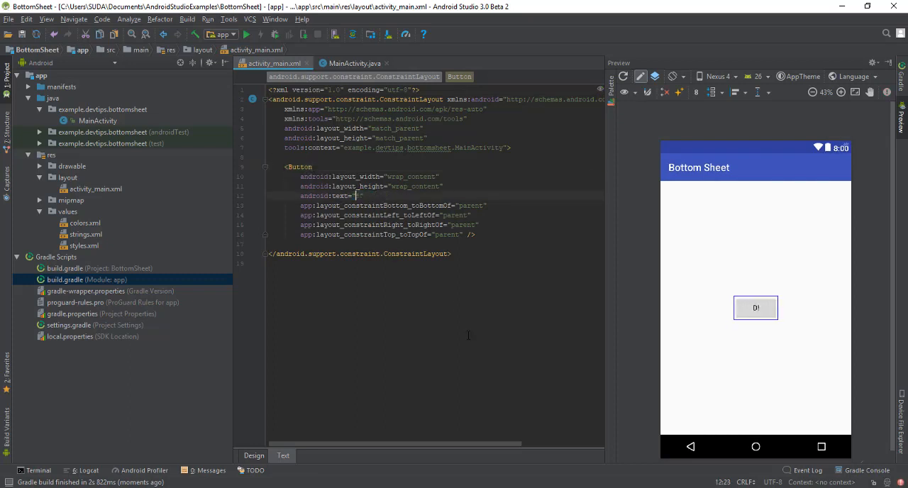
pyautogui.write('Show')
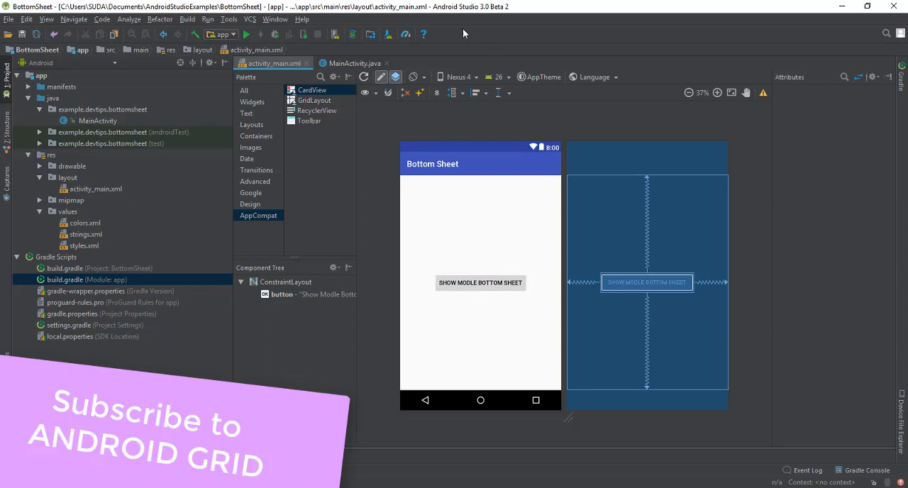
pyautogui.moveTo(69, 181)
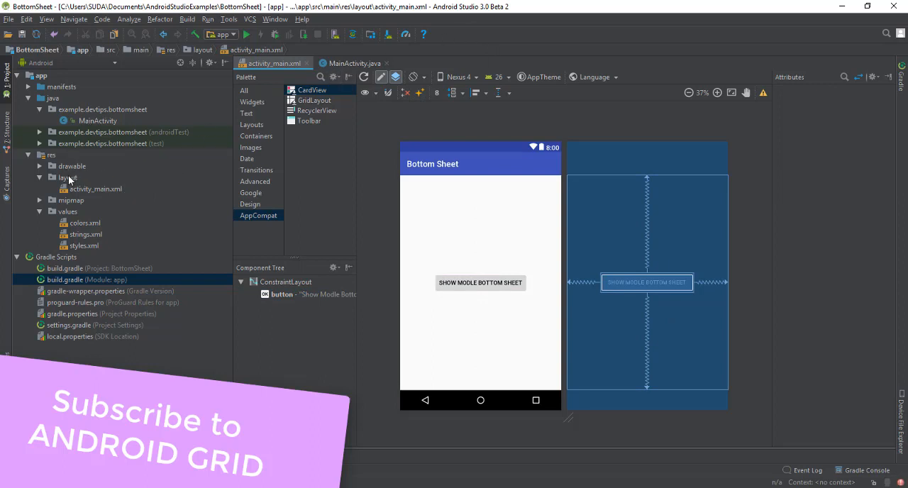
pyautogui.click(68, 177)
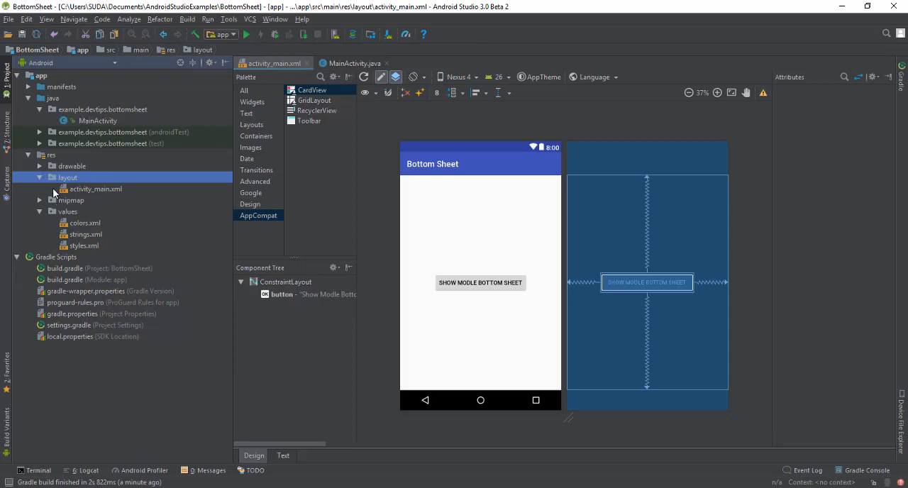
# Create layout resource model_bottom_sheet_layout with a LinearLayout root and open it
pyautogui.rightClick(68, 176)
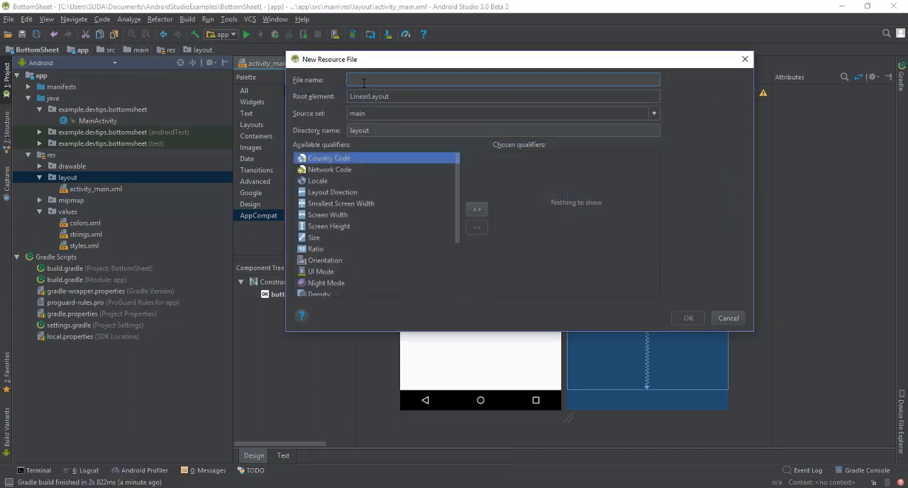
pyautogui.write('m')
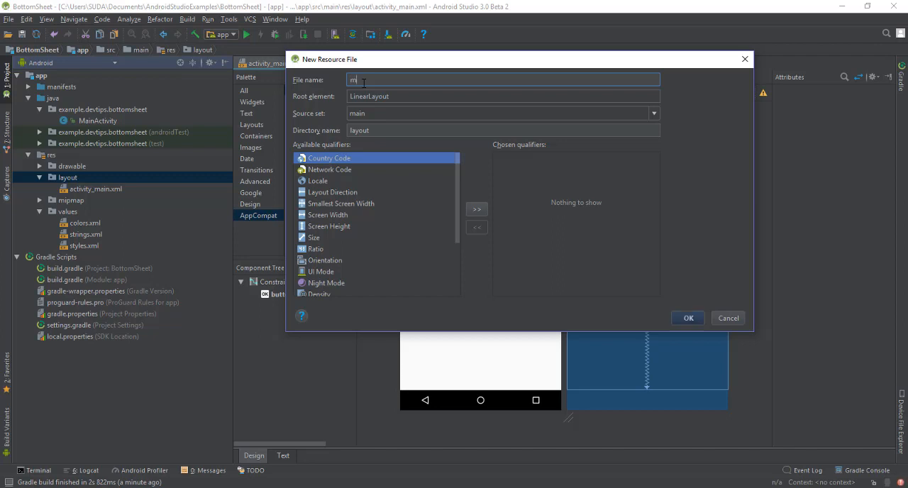
pyautogui.write('odel_bo')
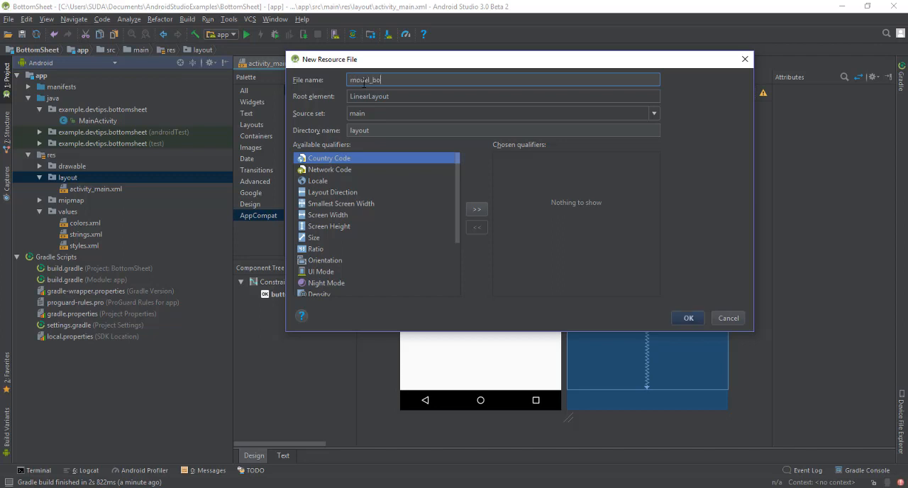
pyautogui.write('ttom_sheet')
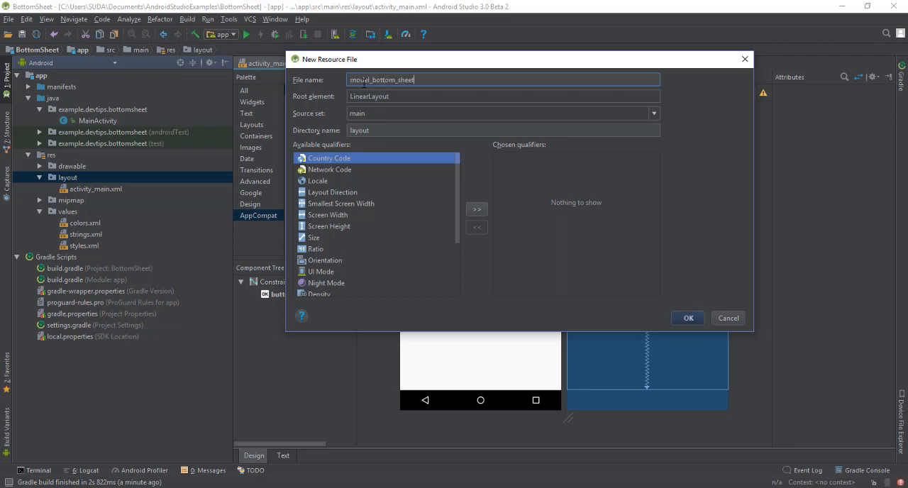
pyautogui.write('_layout')
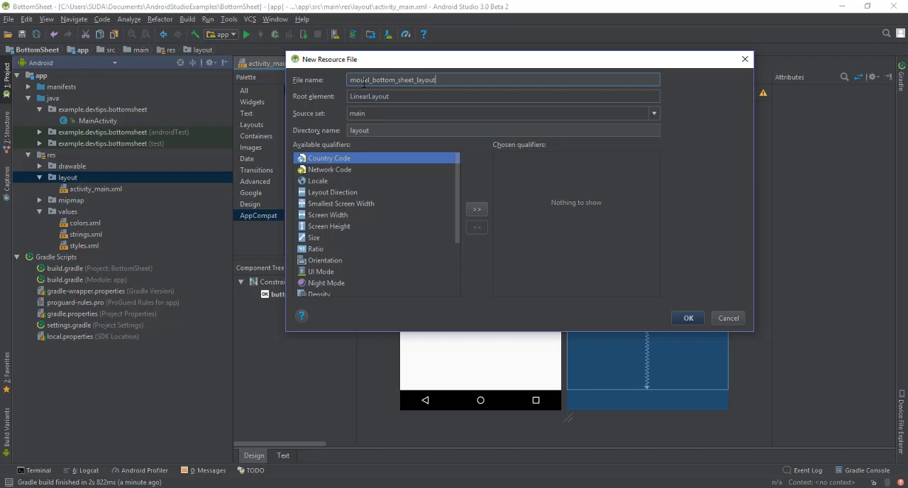
pyautogui.click(687, 318)
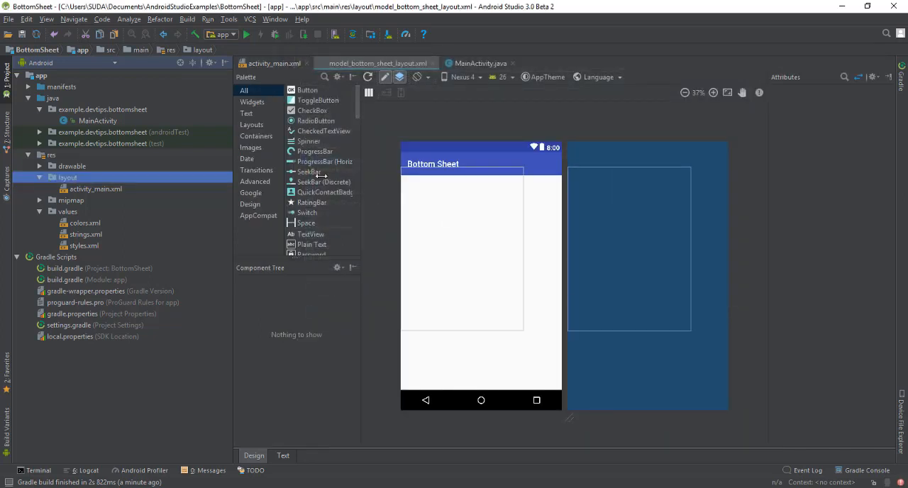
pyautogui.click(120, 198)
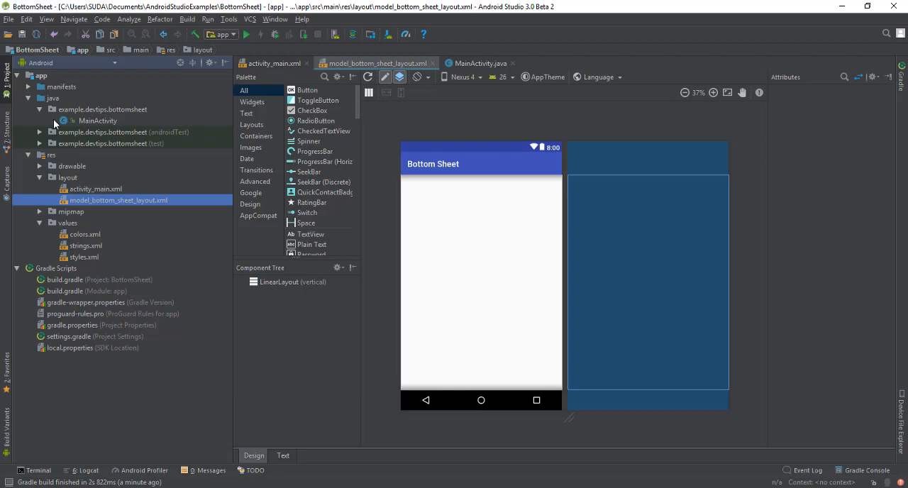
# Create the Java class BottomSheetDialog in the example.devtips.bottomsheet package and view its code
pyautogui.rightClick(102, 109)
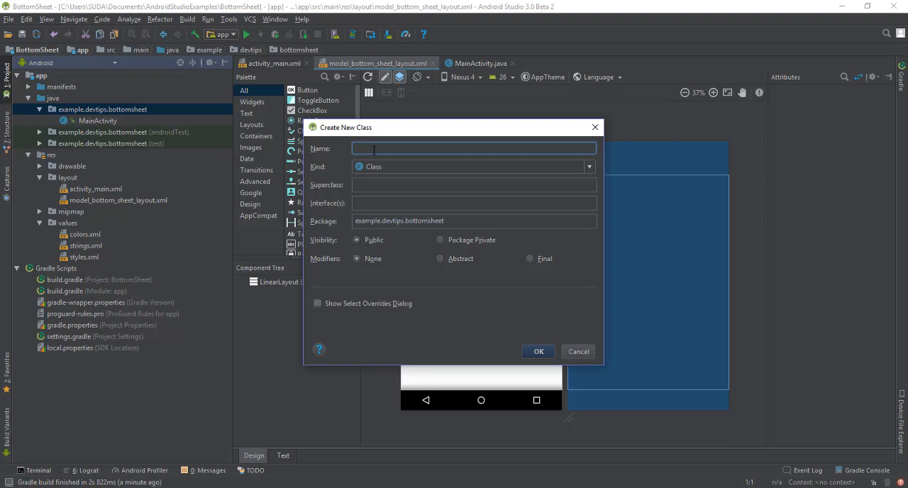
pyautogui.write('Bottom')
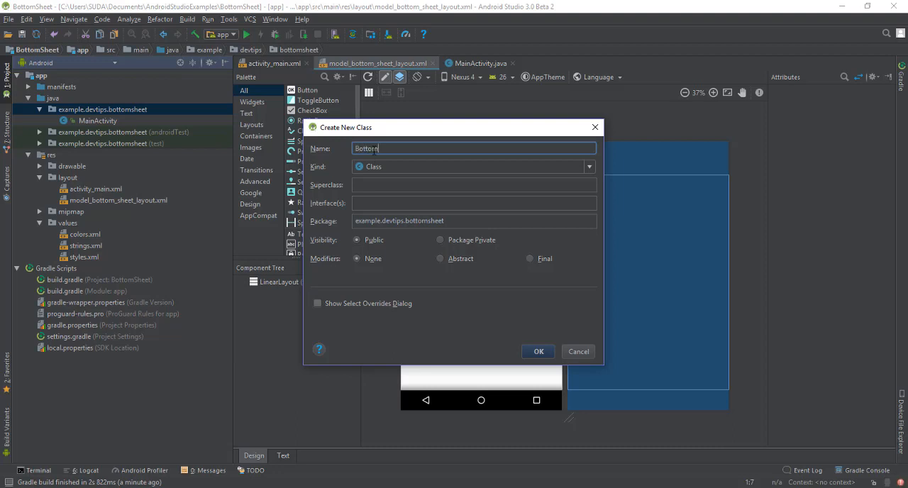
pyautogui.write('Sheet')
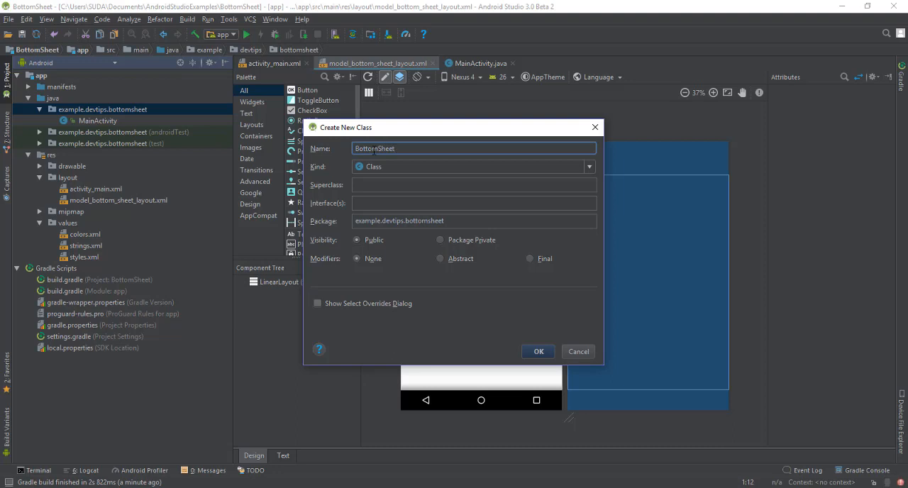
pyautogui.write('Dialog')
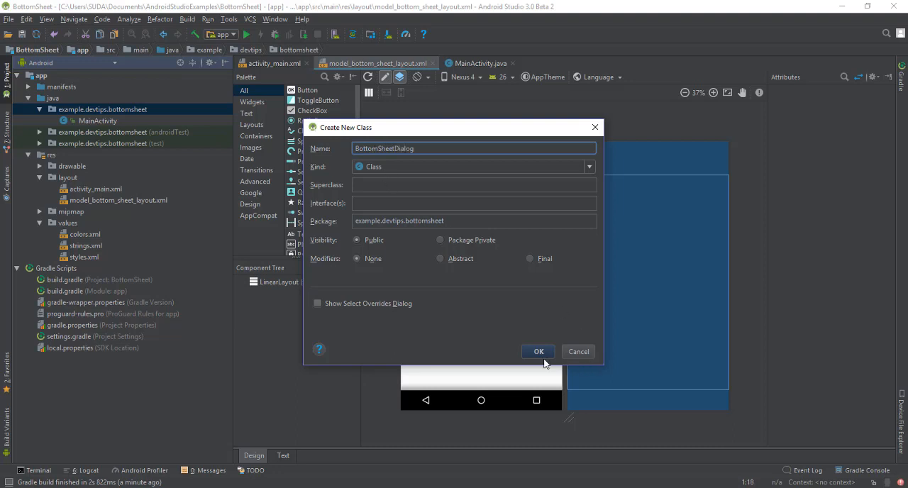
pyautogui.click(539, 350)
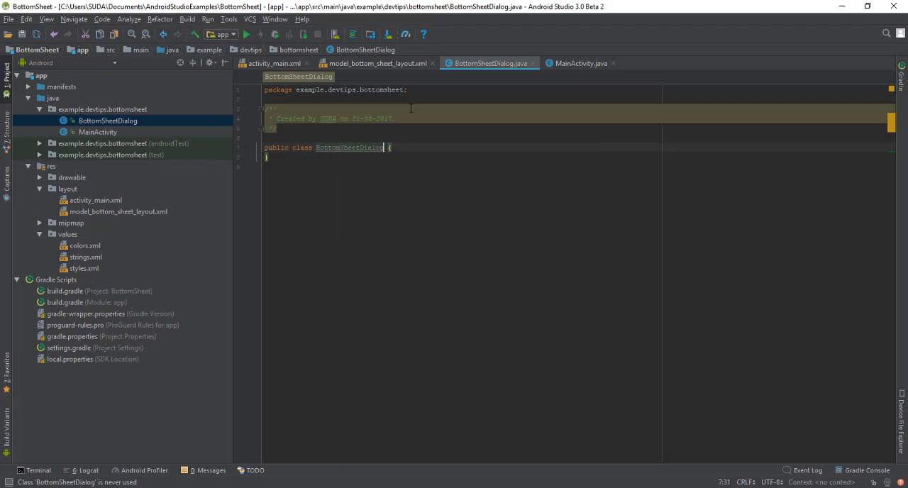
pyautogui.click(346, 63)
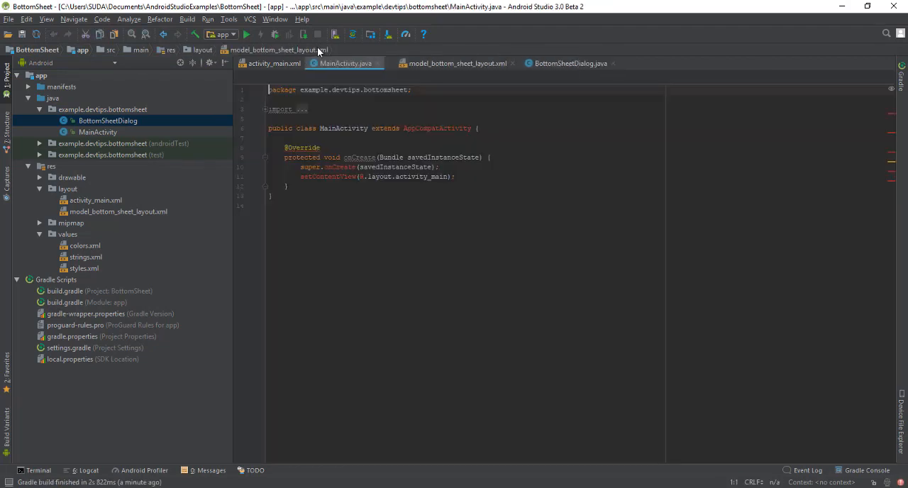
pyautogui.click(570, 62)
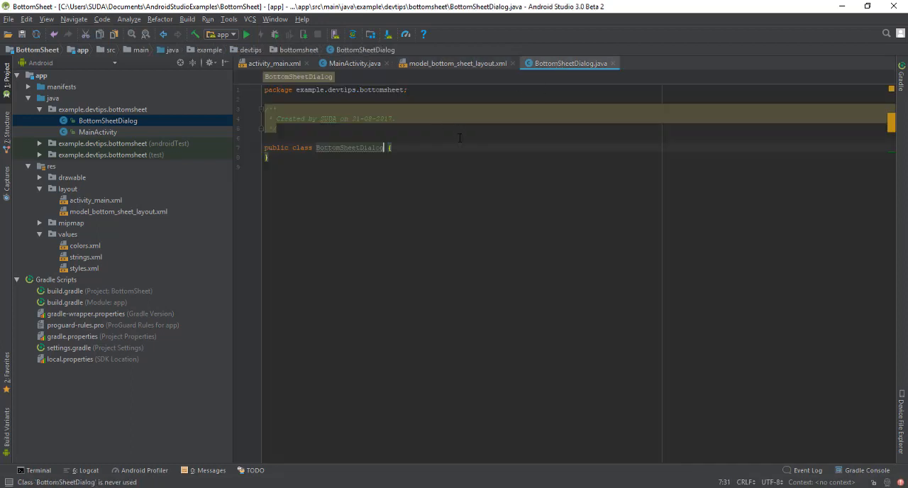
# Make BottomSheetDialog extend BottomSheetDialogFragment, with the support design import added
pyautogui.write('extends')
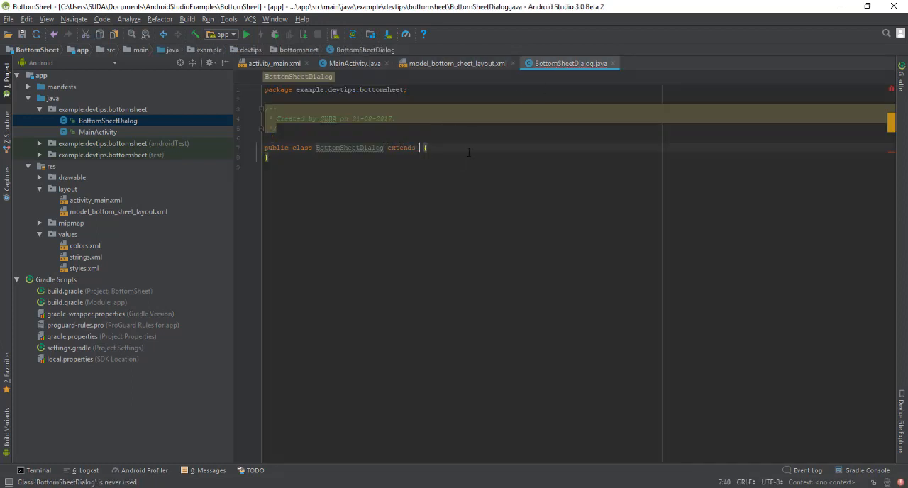
pyautogui.write('BottomShe')
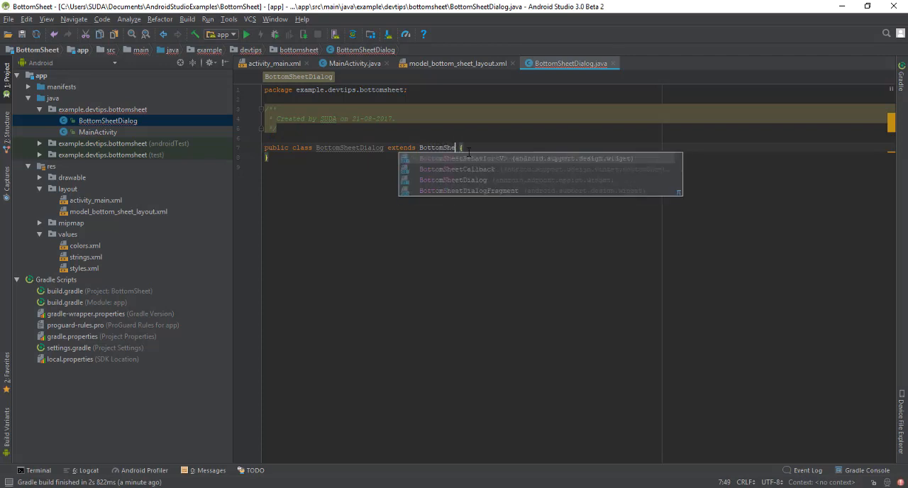
pyautogui.click(453, 179)
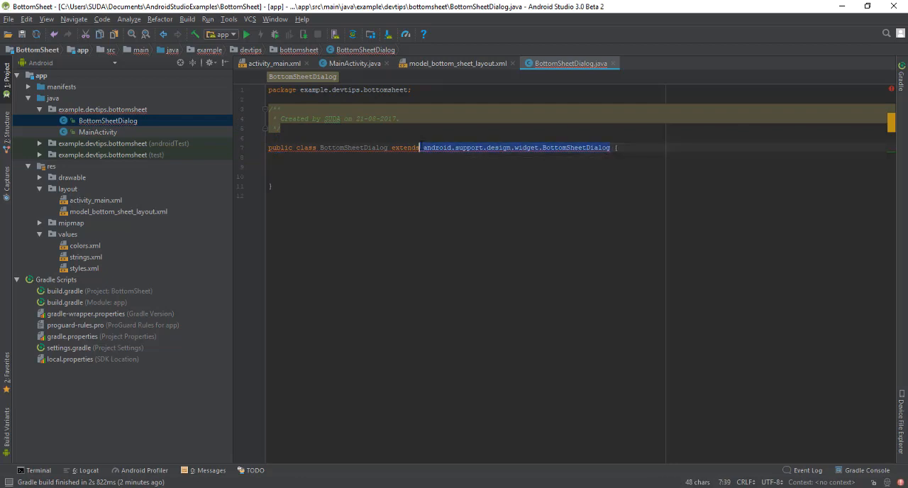
pyautogui.press('Delete')
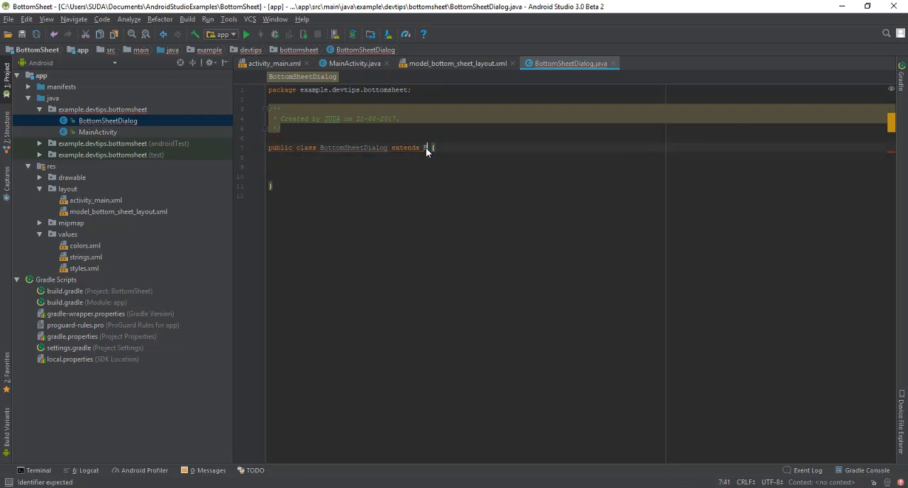
pyautogui.write('BottomSheetDialogFragment')
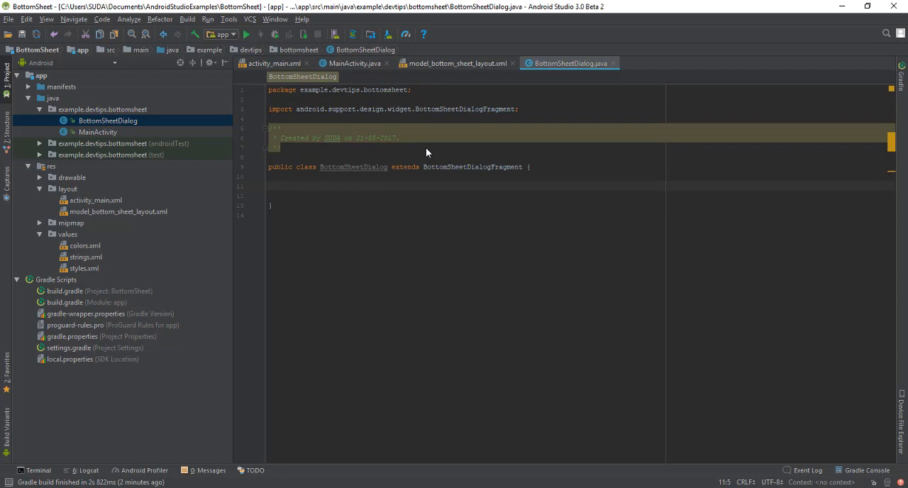
pyautogui.write('set')
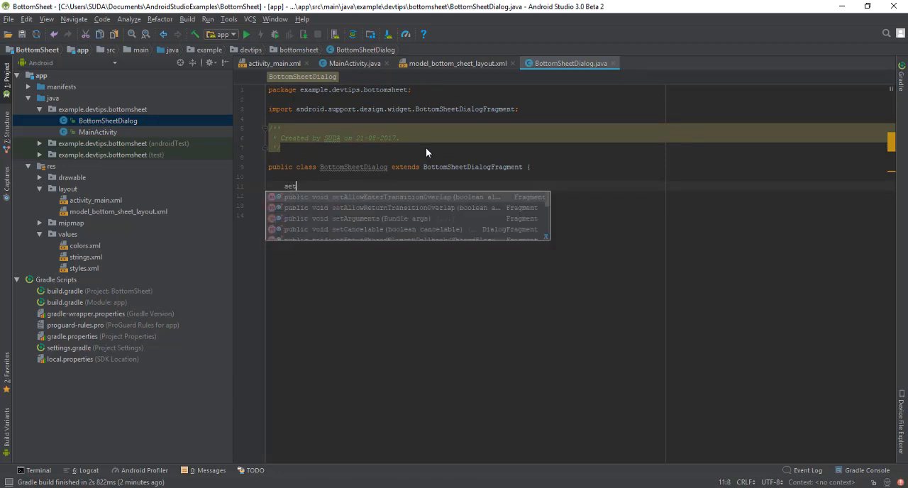
pyautogui.write('up')
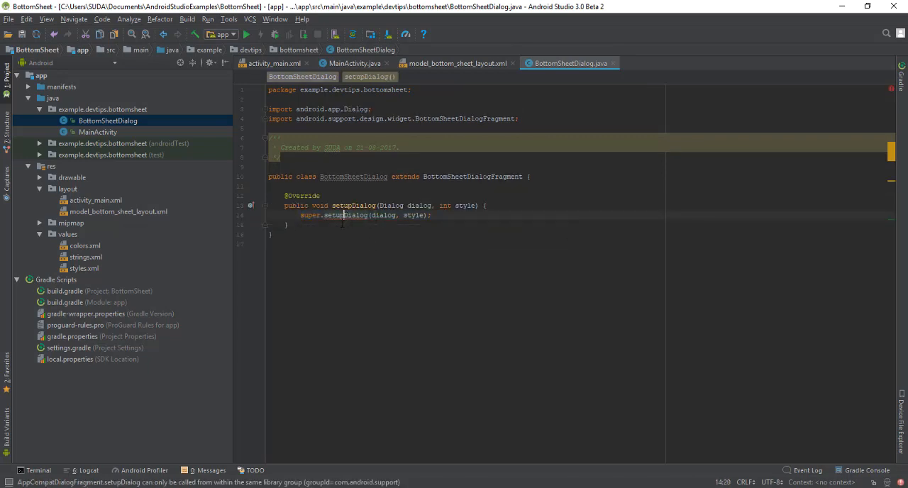
pyautogui.doubleClick(346, 216)
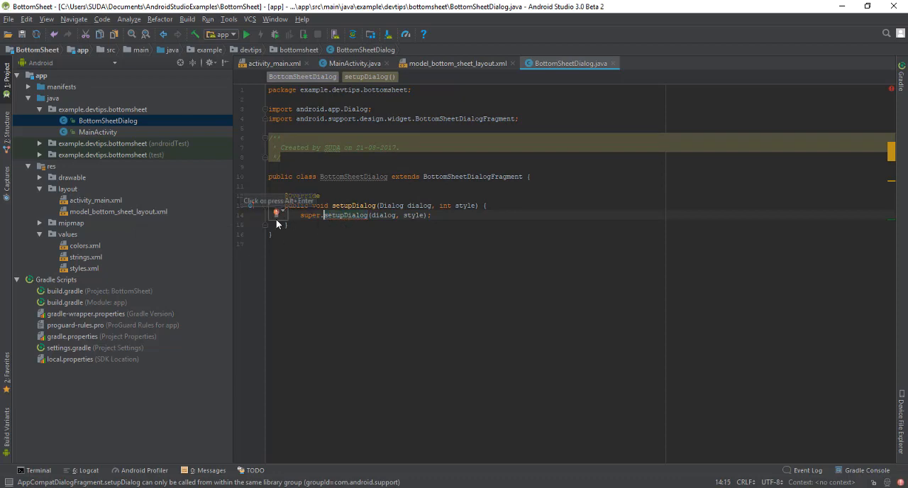
pyautogui.click(277, 212)
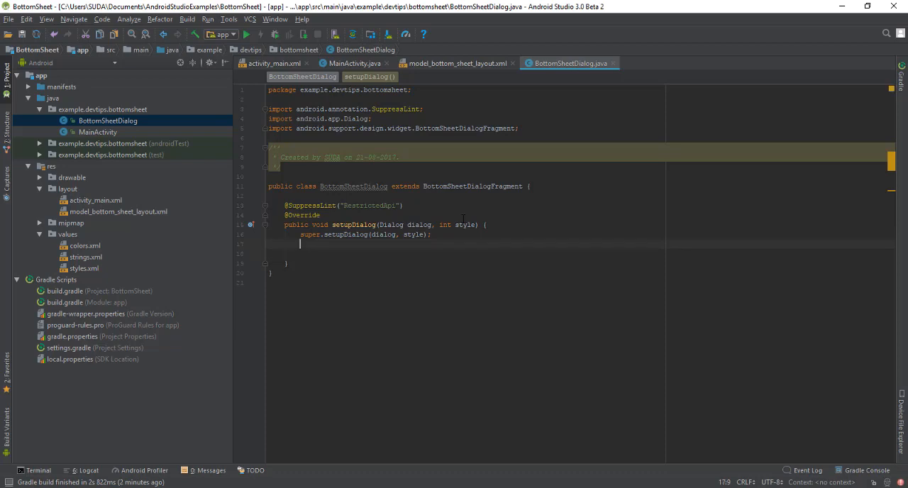
pyautogui.click(434, 267)
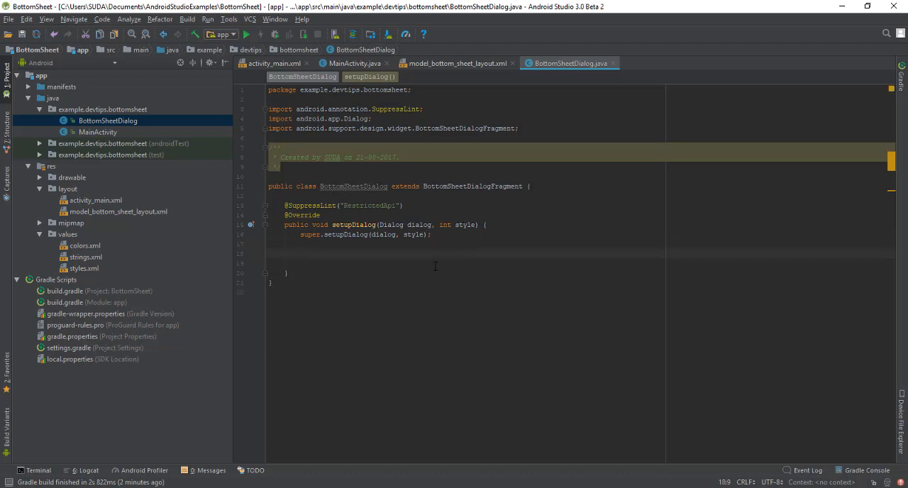
# Declare View contentView = View.inflate(getContext(), R.layout.model_bottom_sheet_layout, null) and view that layout
pyautogui.write('dialog.set')
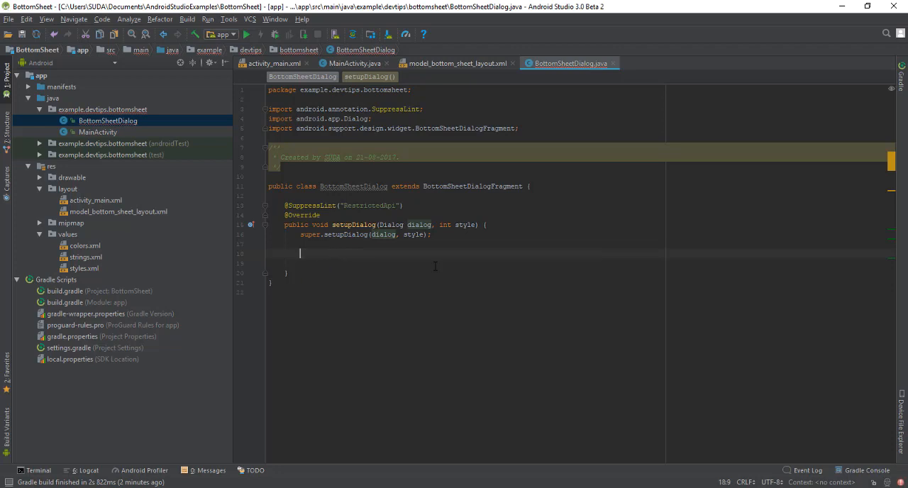
pyautogui.write('View')
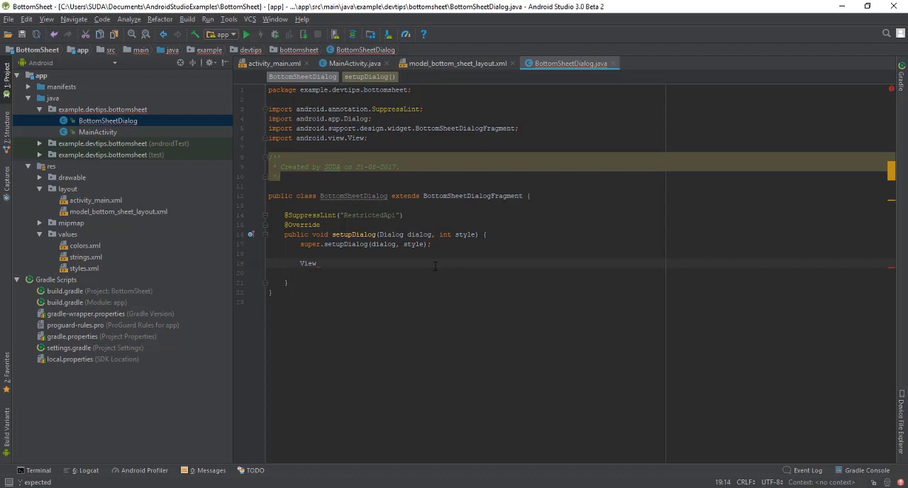
pyautogui.write('content')
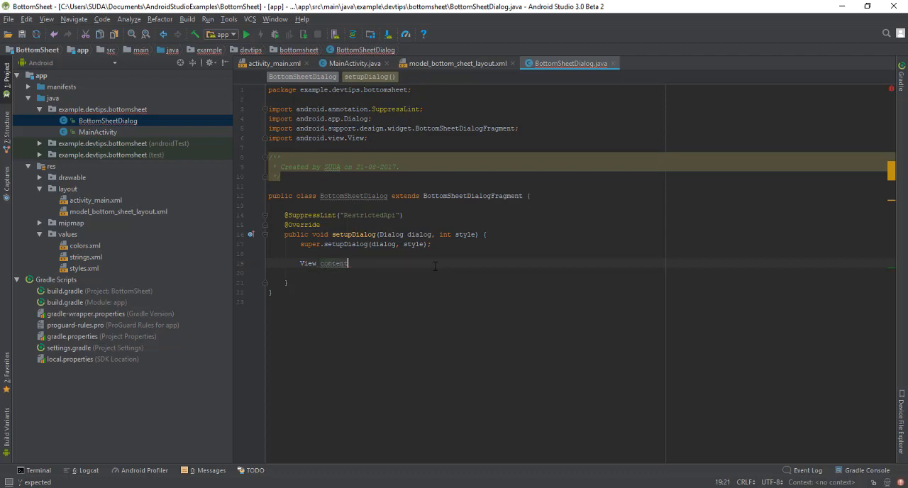
pyautogui.write('View')
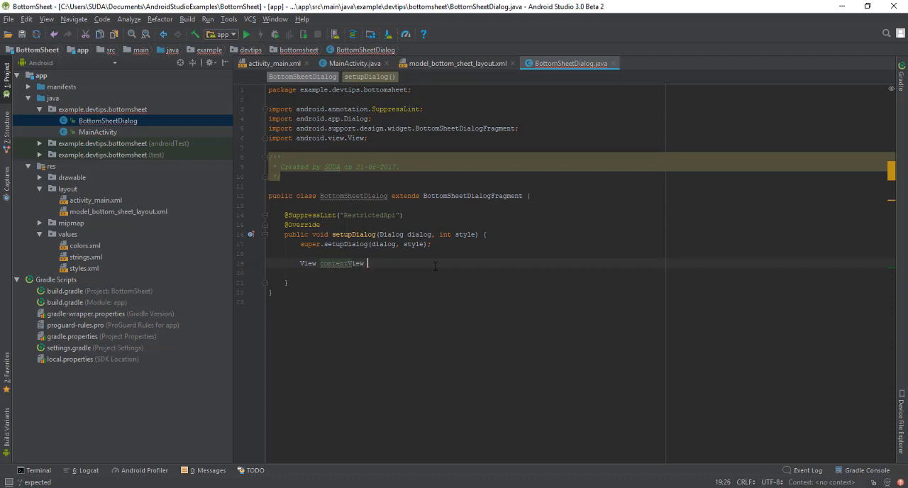
pyautogui.write('=')
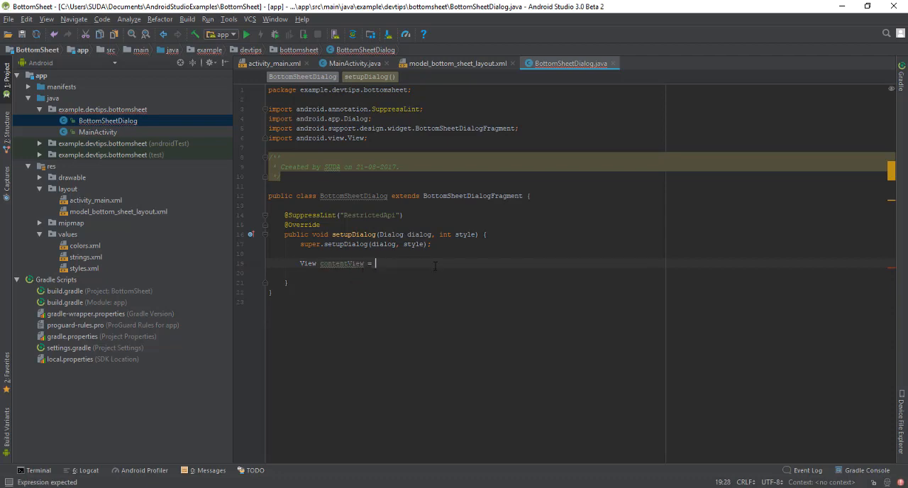
pyautogui.write('View.inflate()')
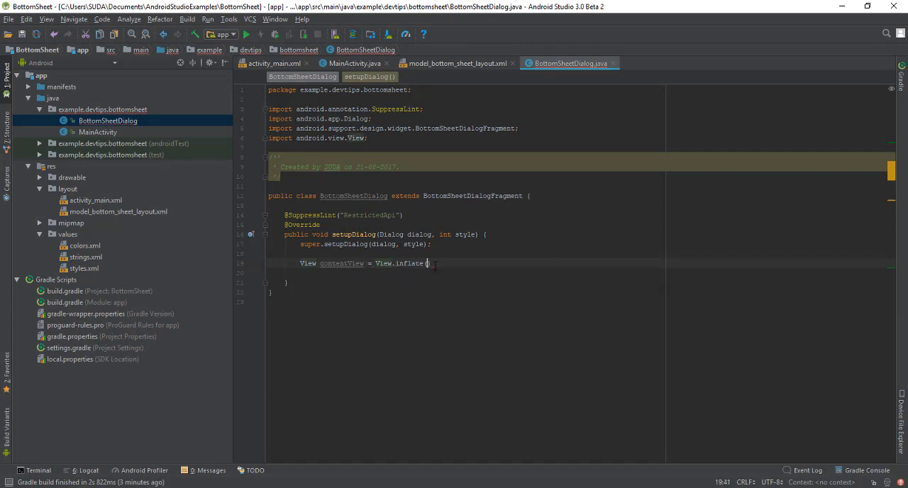
pyautogui.write('getContext(), )')
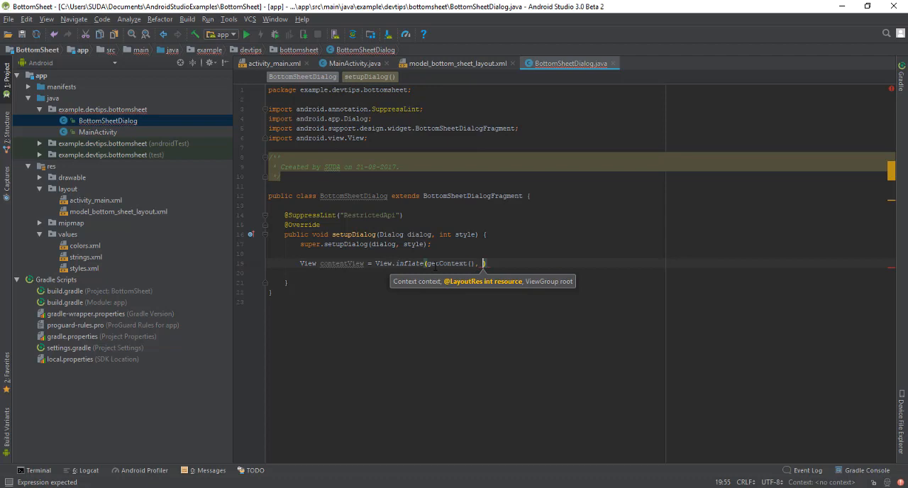
pyautogui.write('R.layout.model_bottom_sheet_layout')
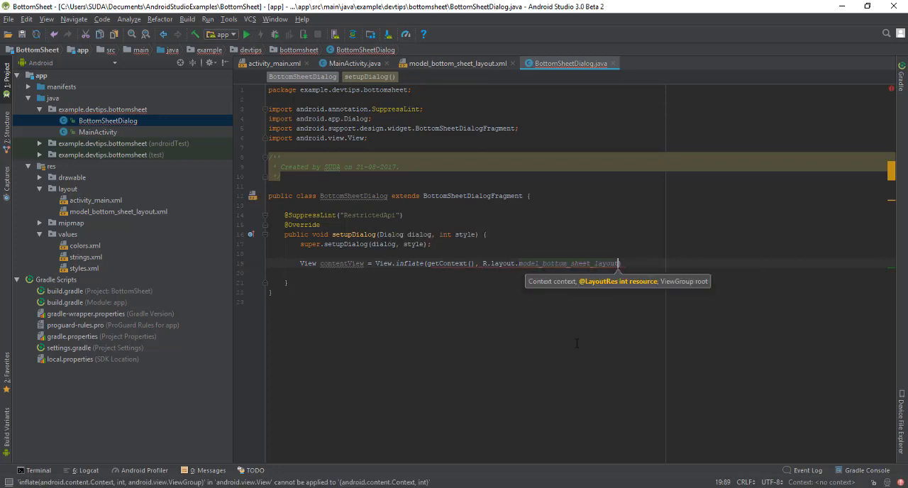
pyautogui.write(', null')
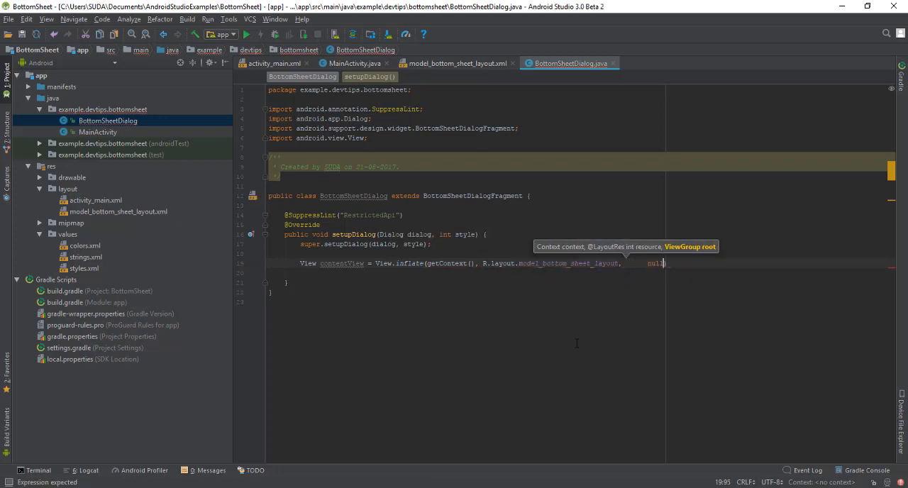
pyautogui.write('root: null);')
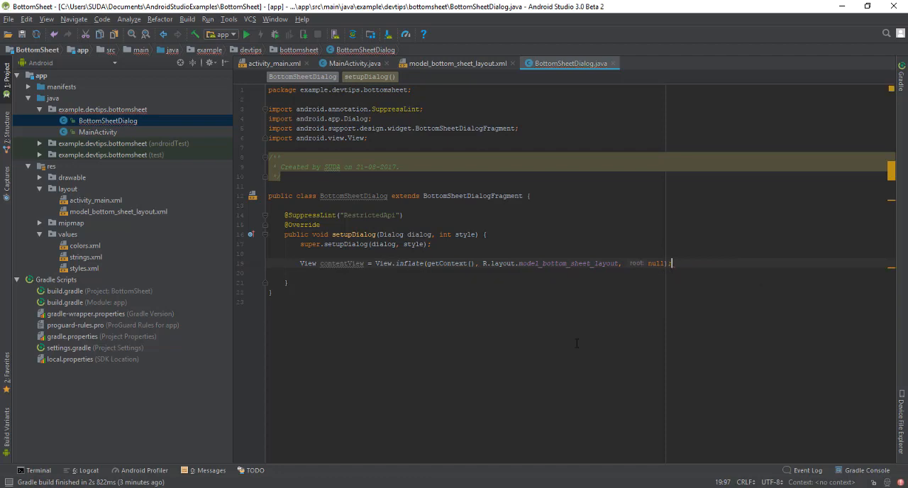
pyautogui.doubleClick(341, 264)
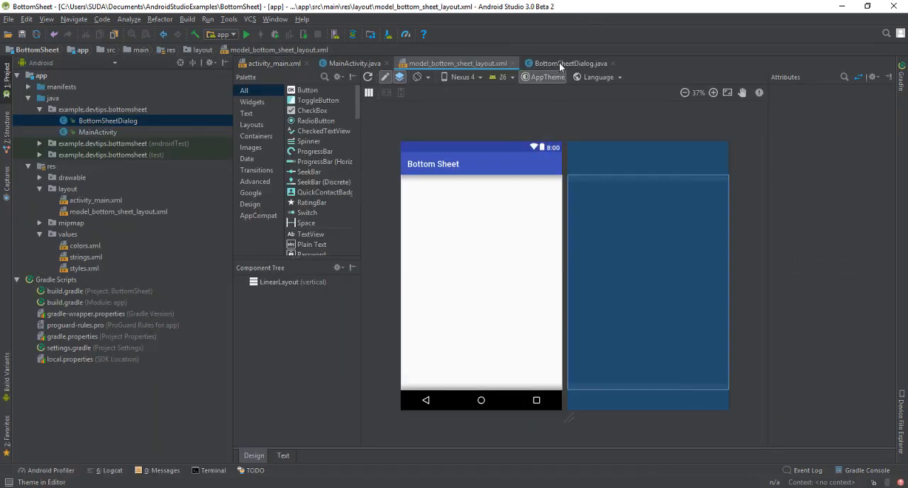
# Add dialog.setContentView(contentView) in setupDialog and return to the bottom sheet layout
pyautogui.click(568, 63)
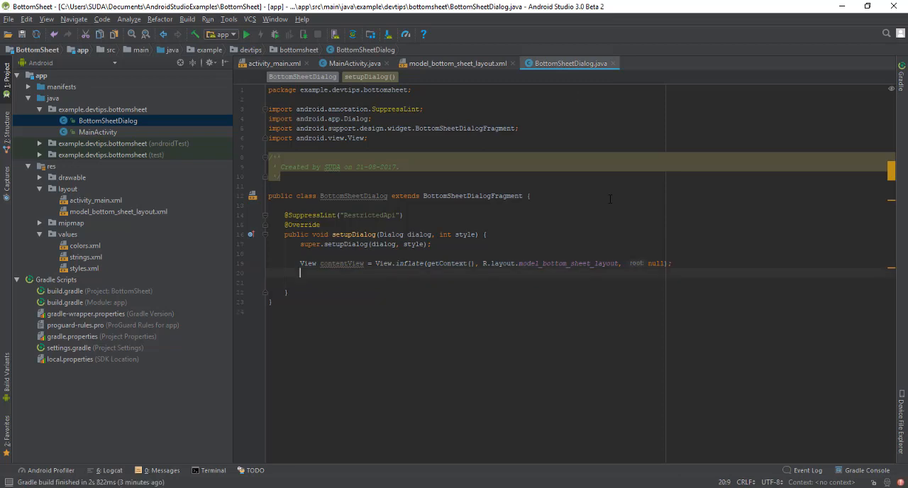
pyautogui.write('dialog')
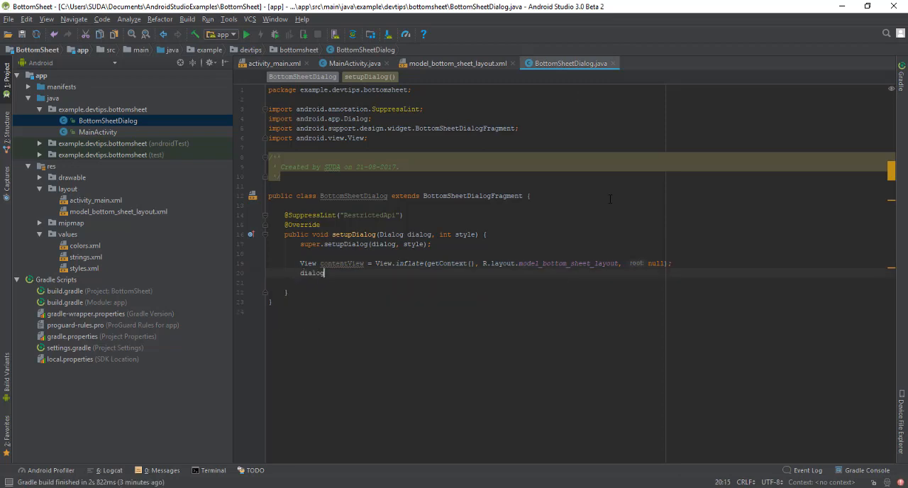
pyautogui.write('.setContentView(contentView);')
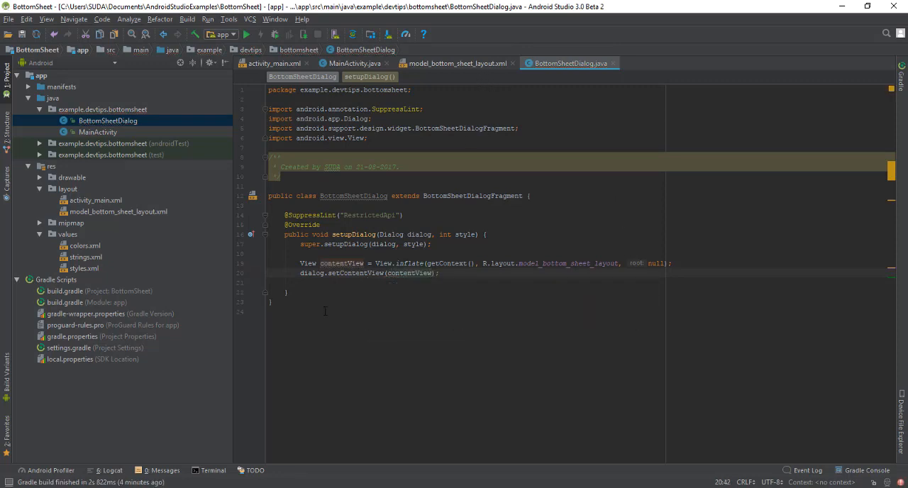
pyautogui.press('ctrl+a')
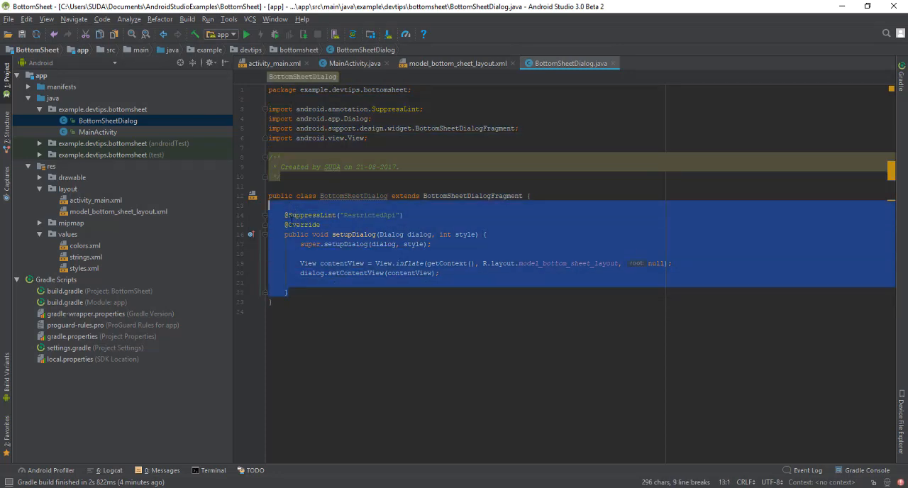
pyautogui.click(457, 62)
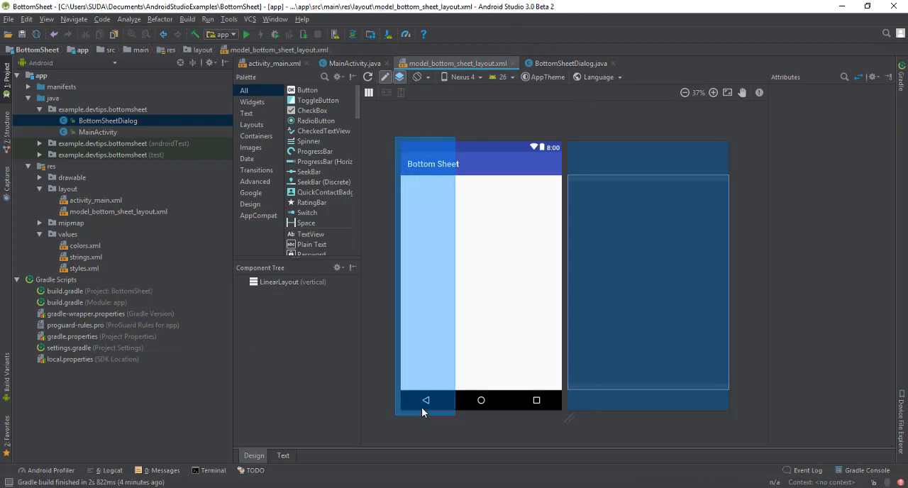
# Review the layout XML, the logo.png image and the dummy_text string, then return to BottomSheetDialog
pyautogui.click(282, 455)
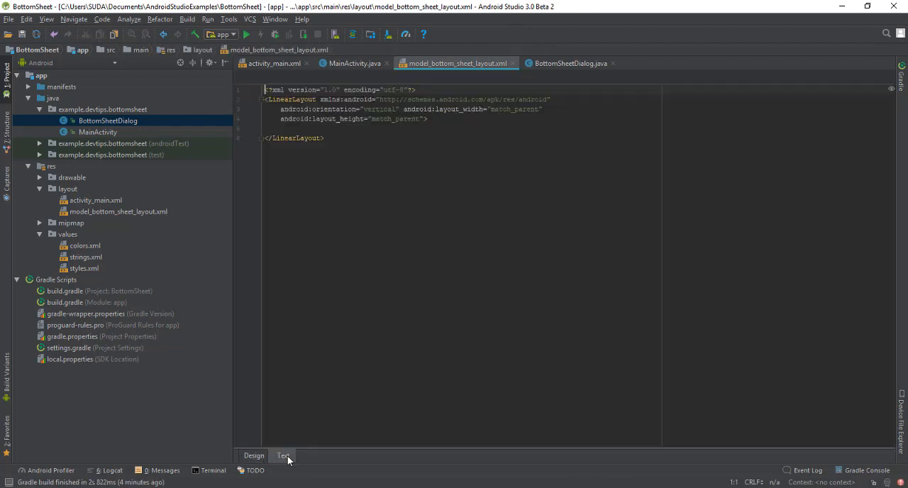
pyautogui.click(283, 455)
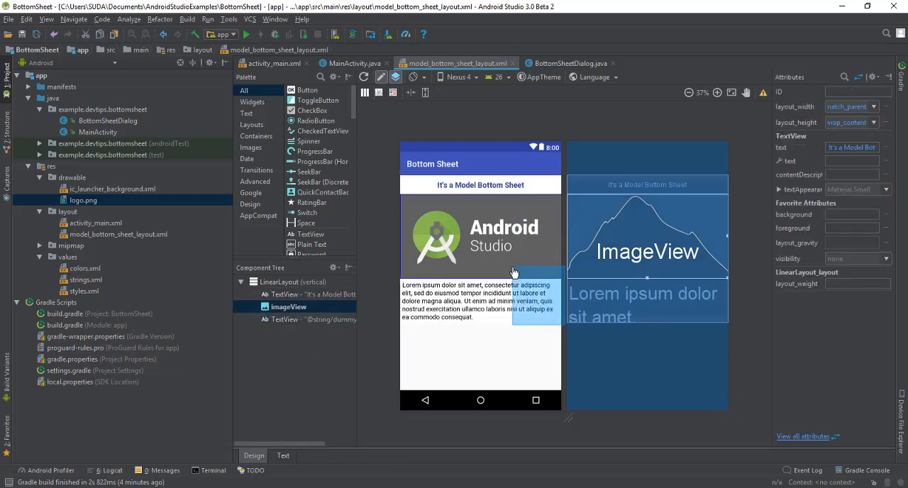
pyautogui.click(282, 455)
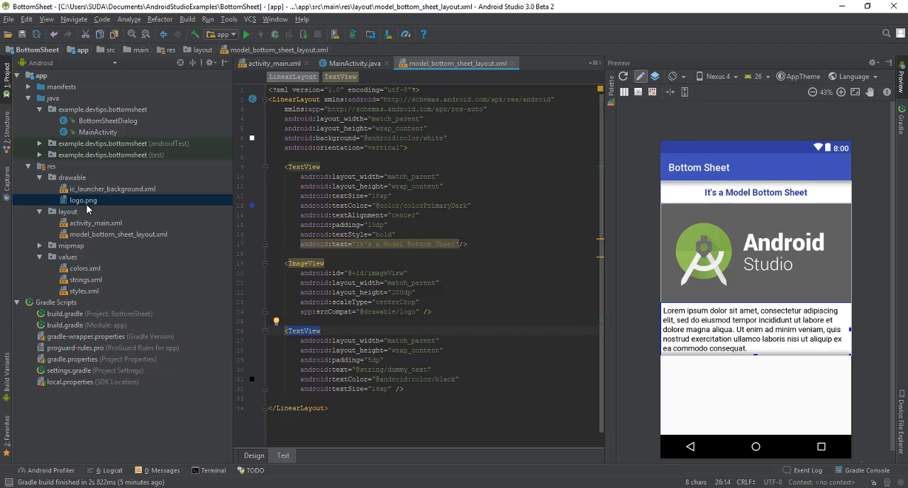
pyautogui.doubleClick(82, 200)
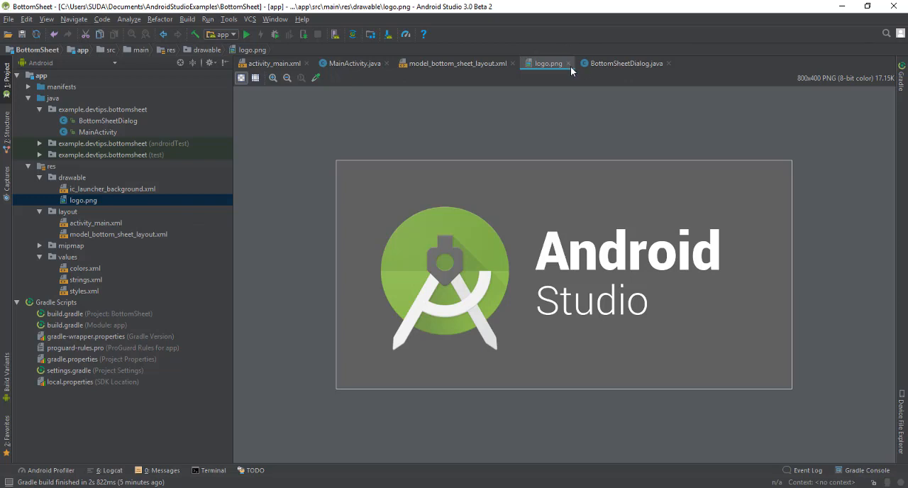
pyautogui.click(85, 280)
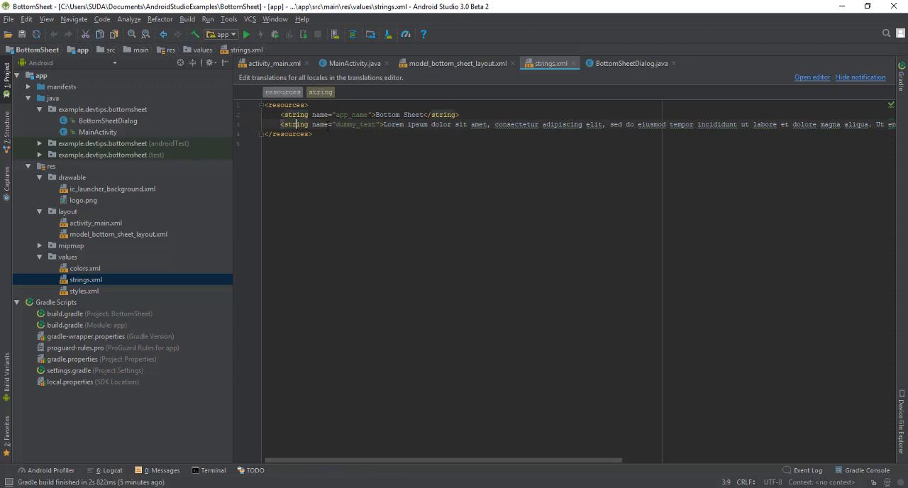
pyautogui.doubleClick(393, 125)
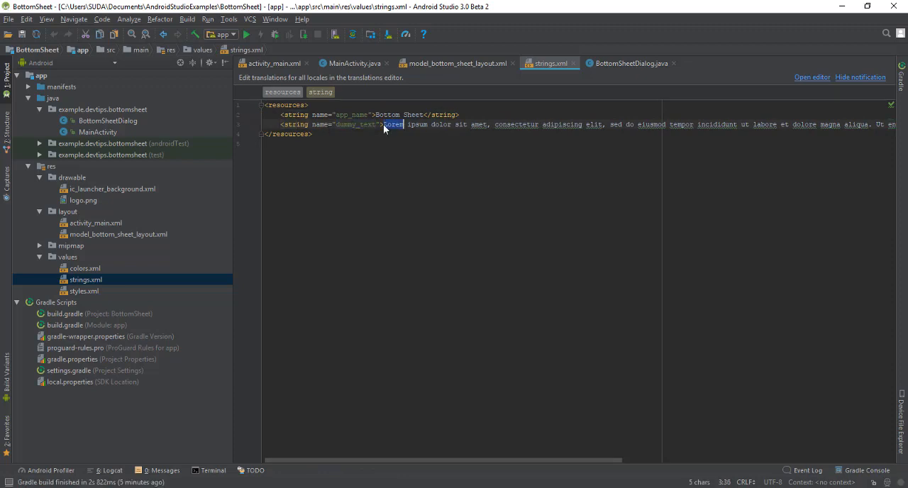
pyautogui.click(457, 62)
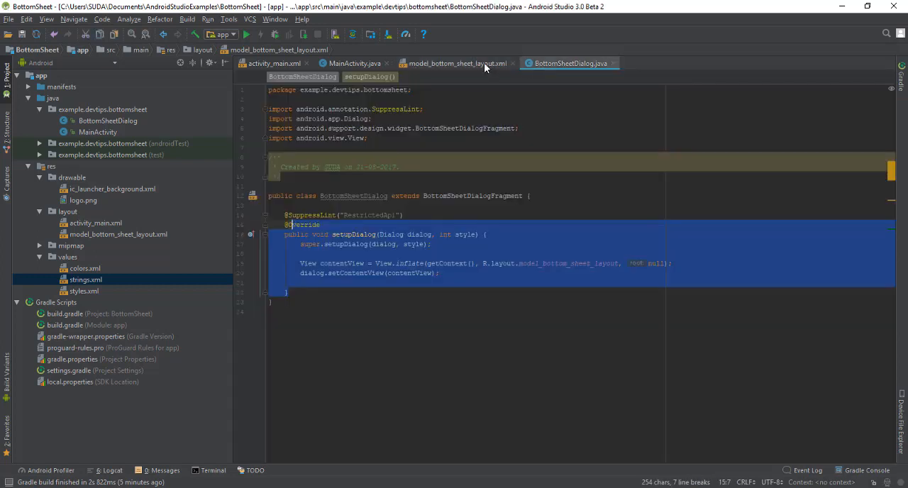
# Give the logo ImageView in model_bottom_sheet_layout the ID dummy_image
pyautogui.click(457, 63)
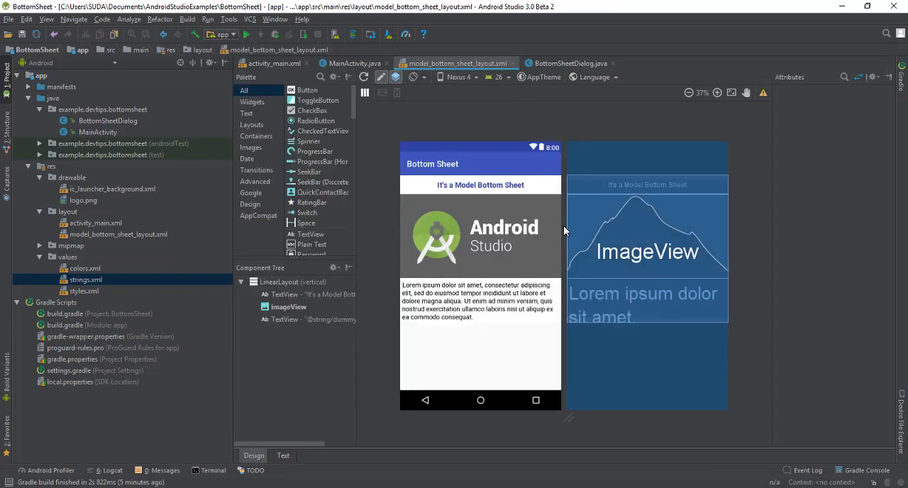
pyautogui.click(289, 306)
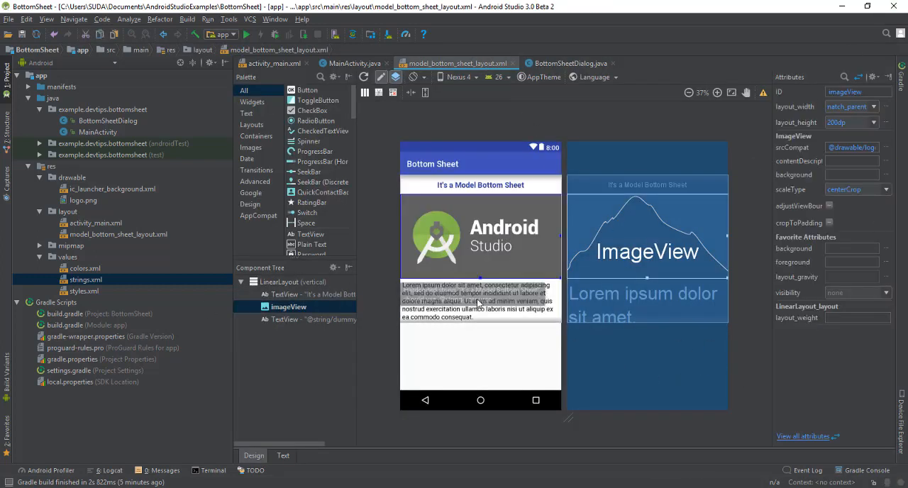
pyautogui.click(854, 91)
pyautogui.write('dummy')
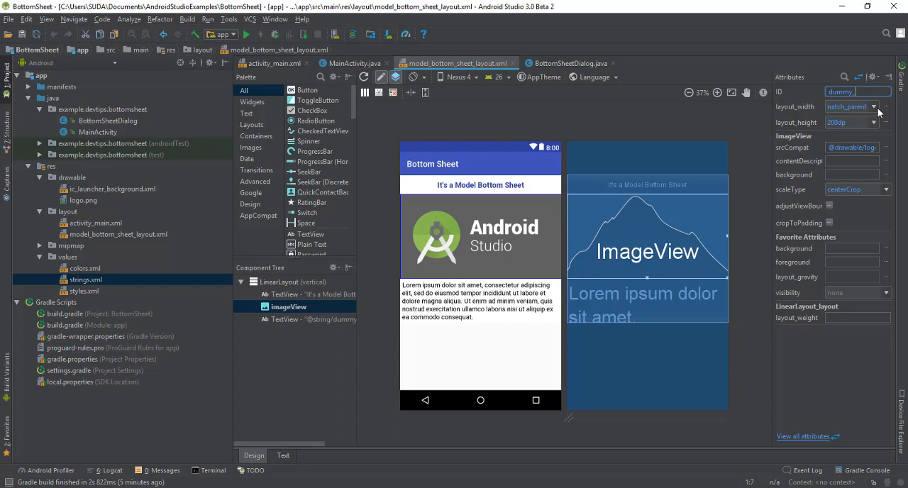
pyautogui.write('_image')
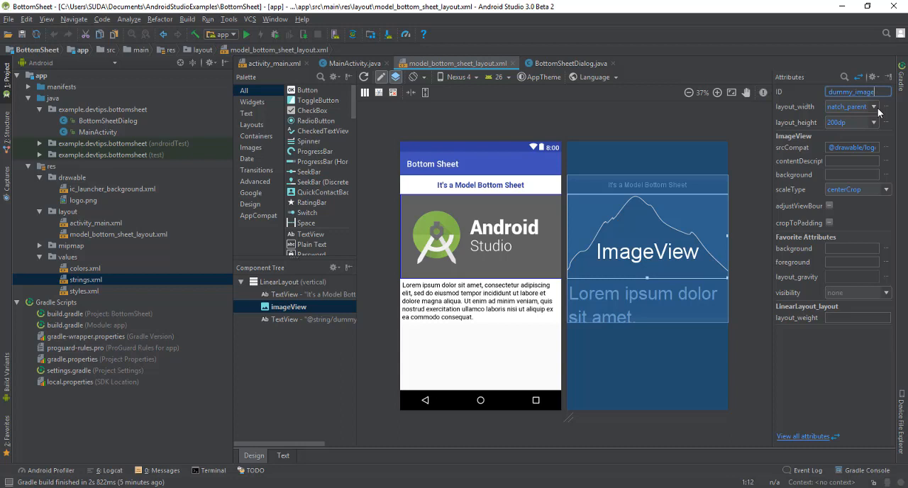
pyautogui.click(570, 62)
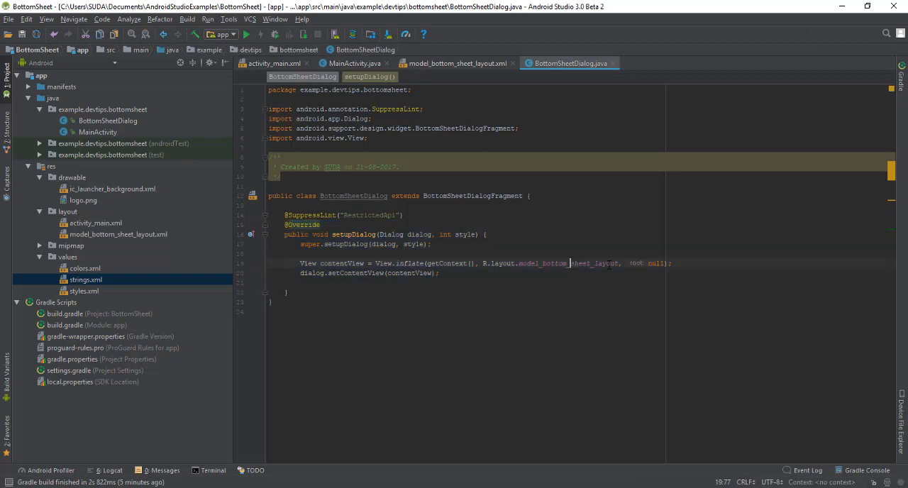
# Add ImageView imageView = (ImageView) contentView.findViewById(R.id.dummy_image) in setupDialog
pyautogui.press('enter')
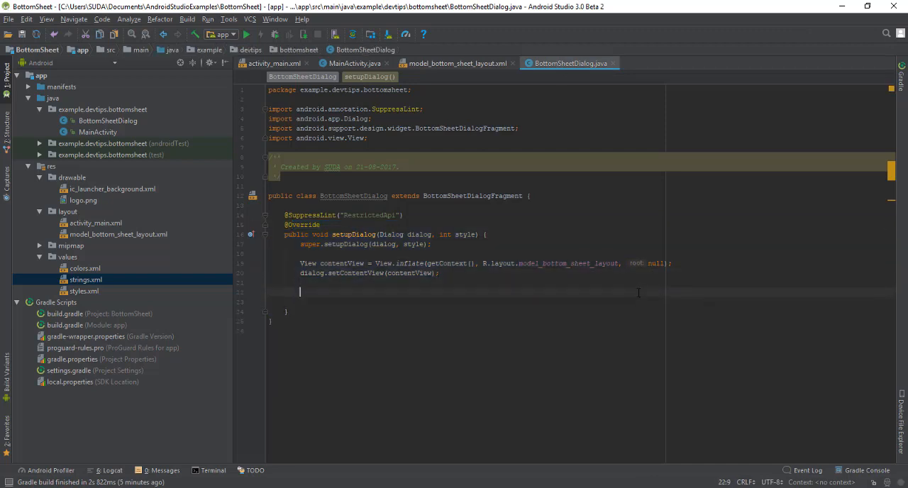
pyautogui.write('ImageView')
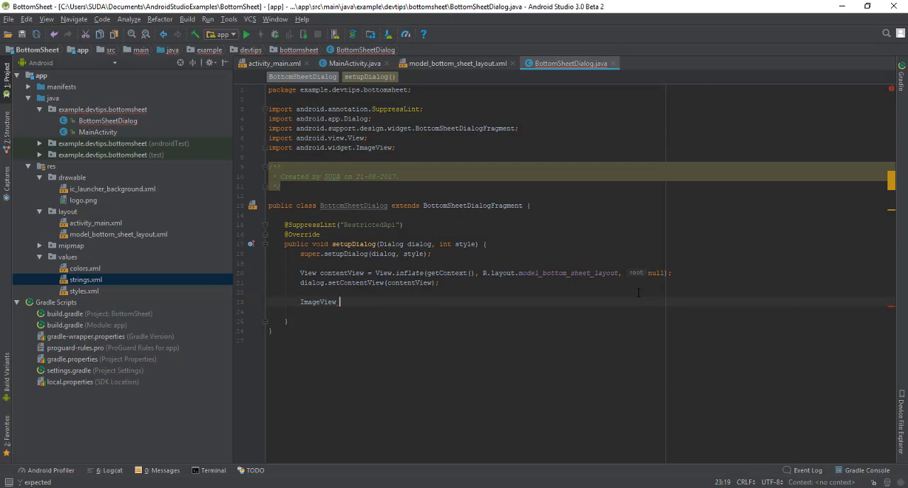
pyautogui.write('imageView = c')
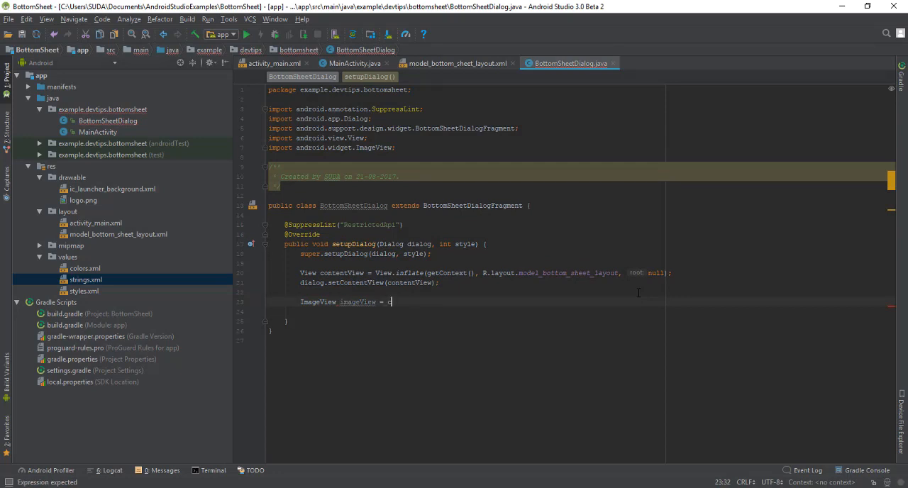
pyautogui.write('ontentView.f')
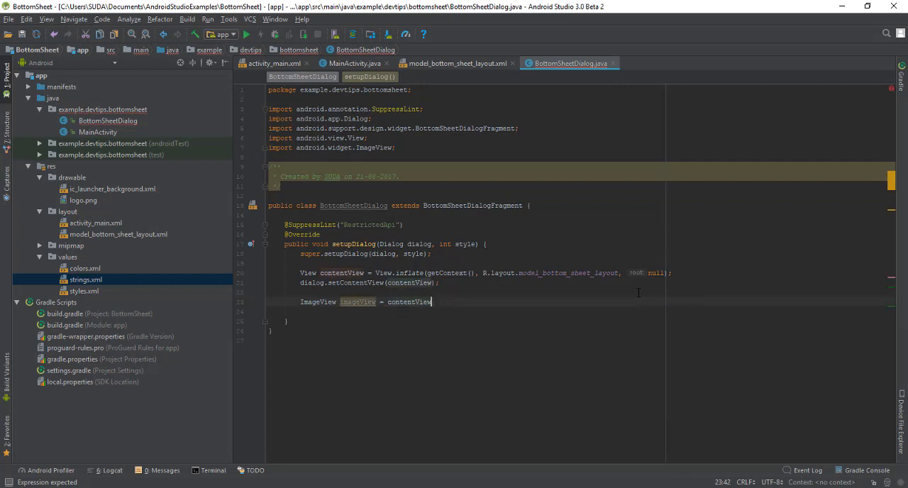
pyautogui.press('BackSpace')
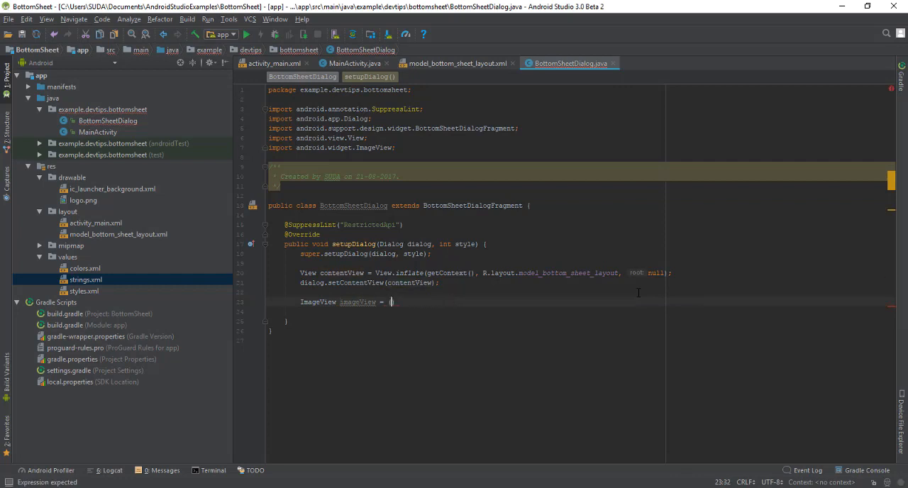
pyautogui.press('backspace')
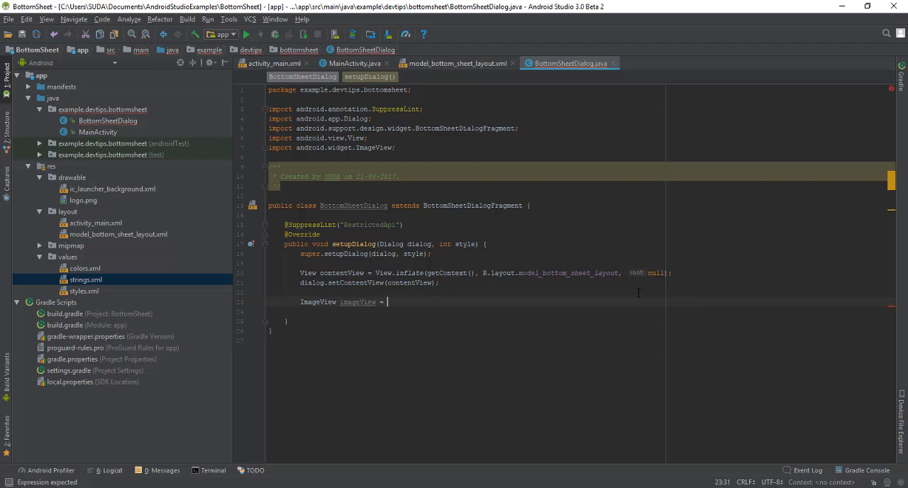
pyautogui.write('(ImageView) cont')
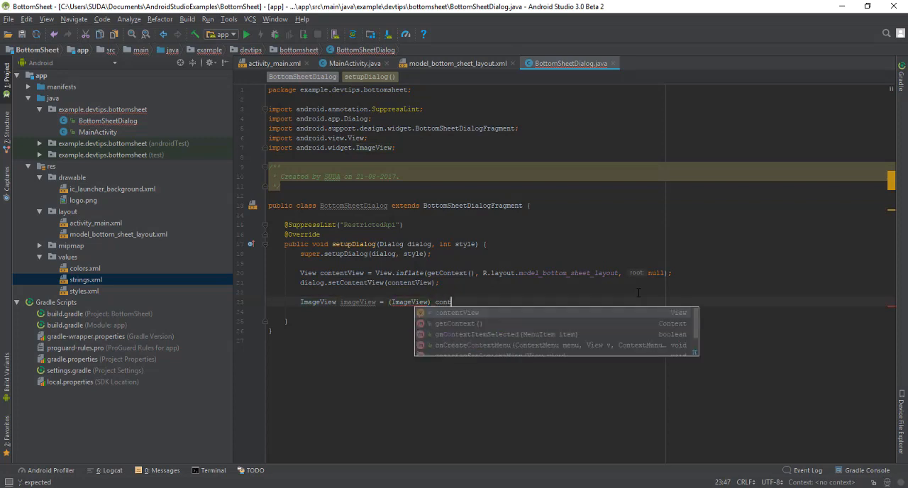
pyautogui.write('.findViewById(R.id.')
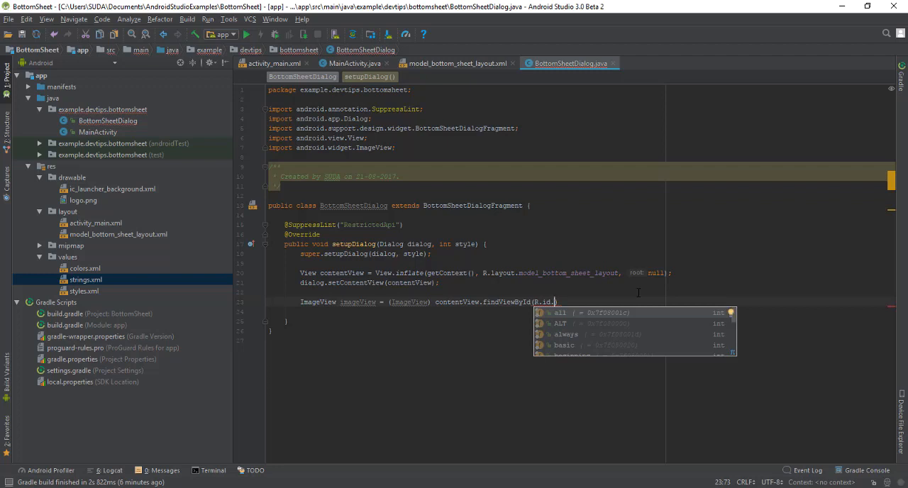
pyautogui.write('dumm')
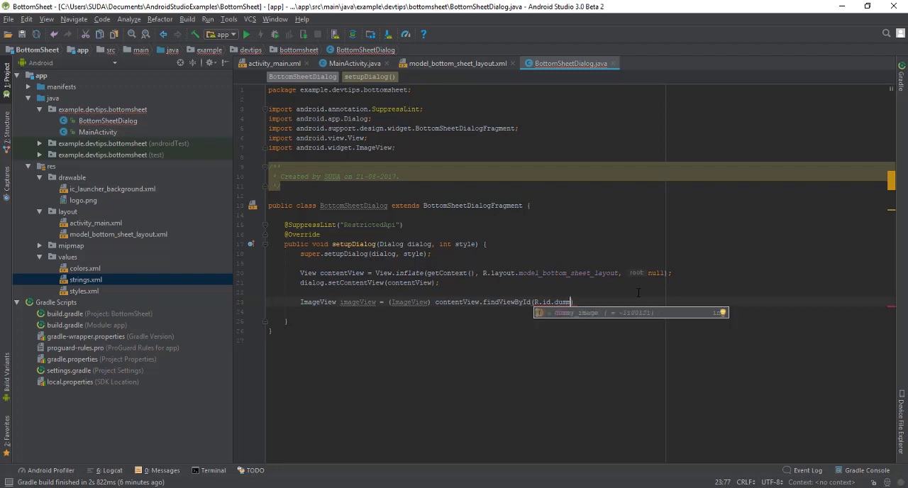
pyautogui.press('Tab')
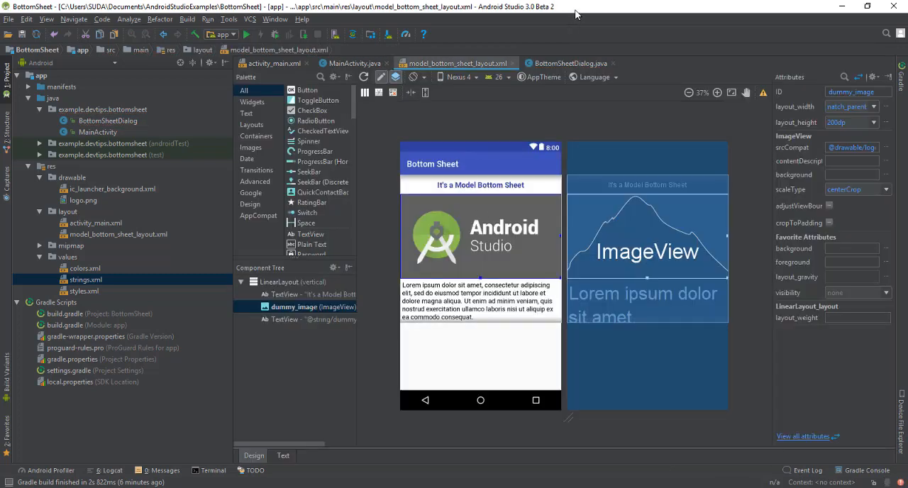
# Give imageView a click listener showing a short Toast "The Dialog ImageView is working fine..." via getActivity()
pyautogui.click(570, 62)
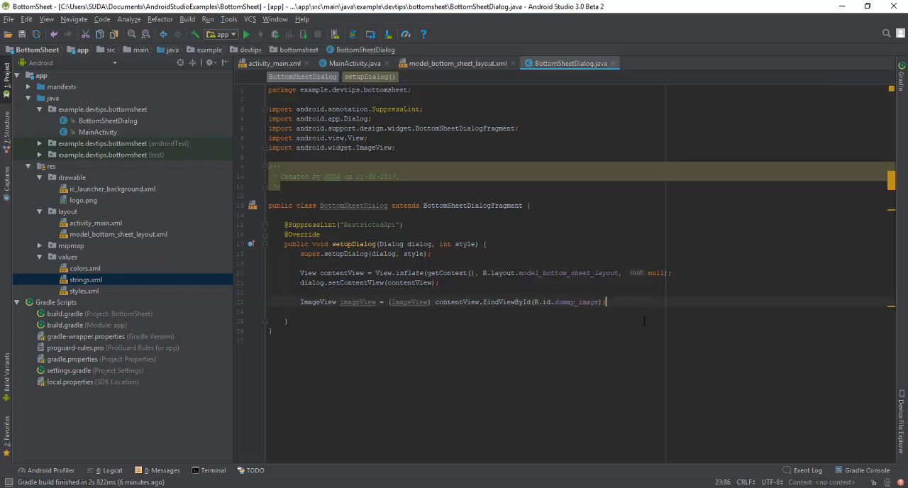
pyautogui.write('img')
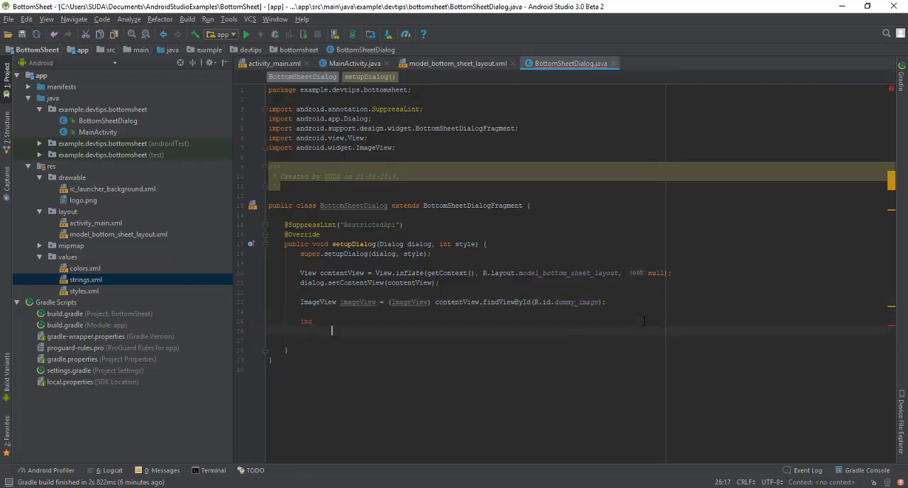
pyautogui.write('imageView.setd')
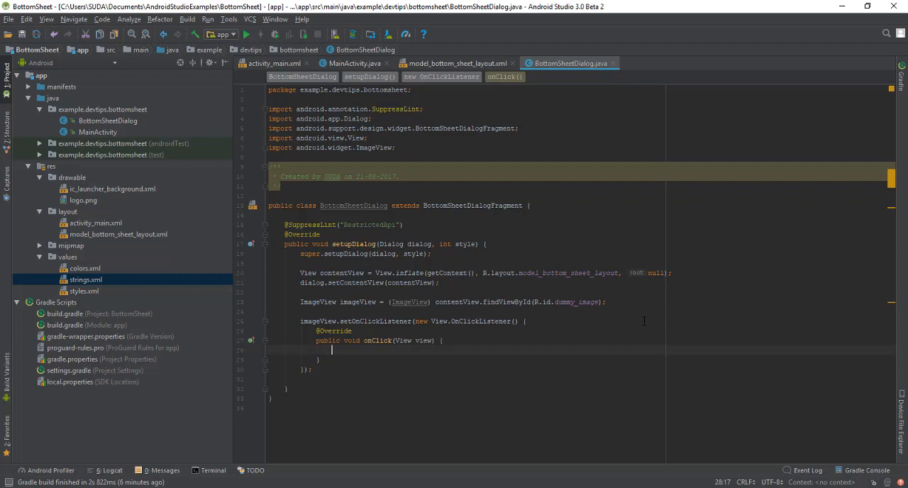
pyautogui.write('Toast.makeText(, "", Toast.LENGTH_SHORT).show();')
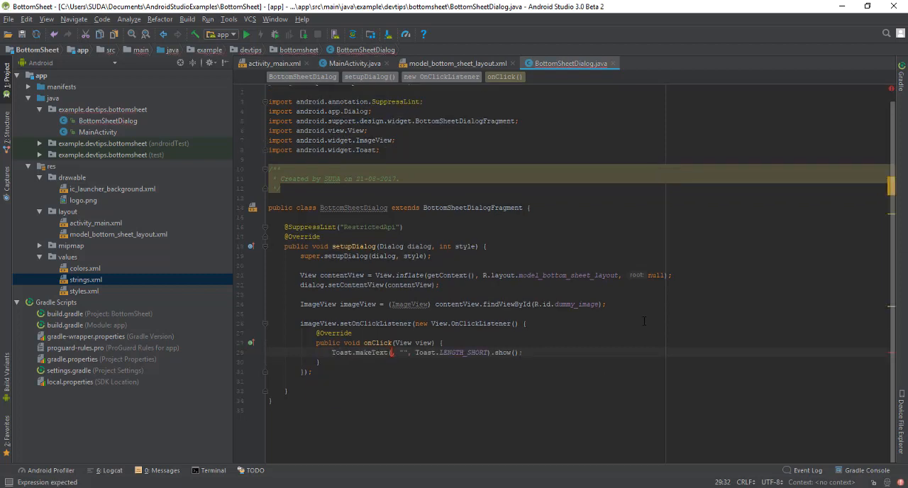
pyautogui.write('getActivity()')
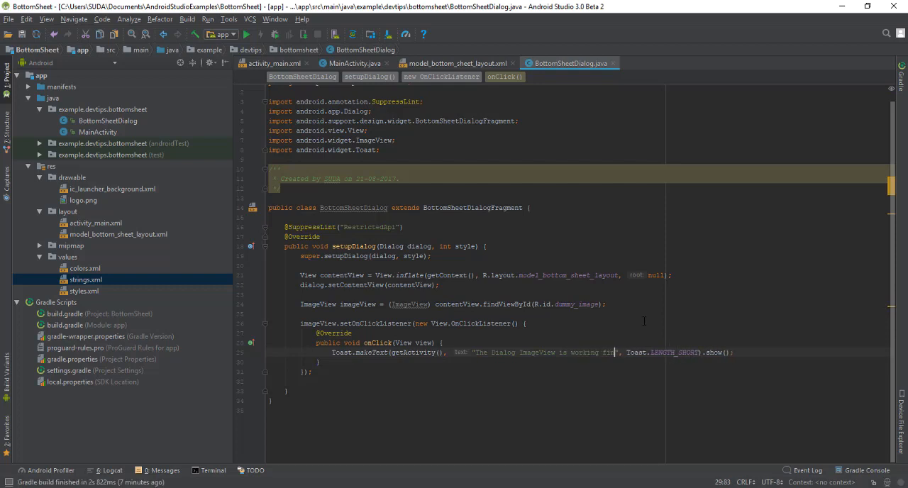
pyautogui.write('ne...')
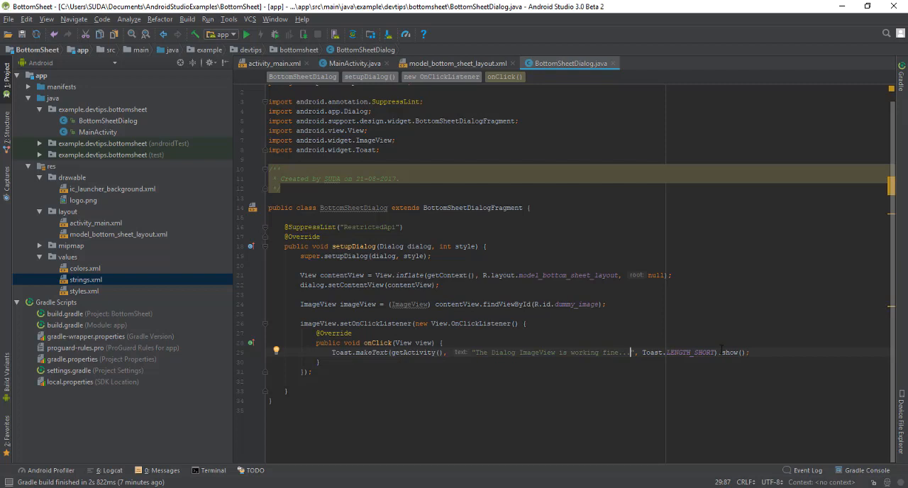
pyautogui.doubleClick(689, 351)
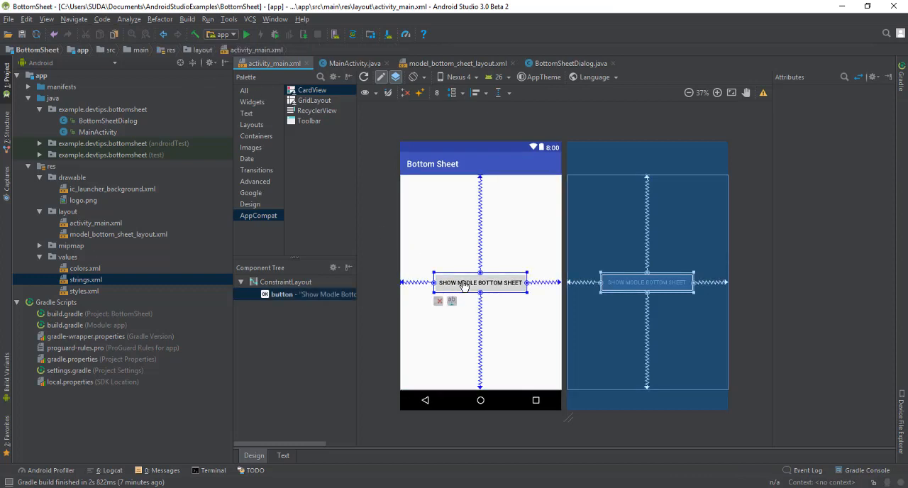
# Check the show-bottom-sheet button's ID in activity_main.xml, then switch to MainActivity.java
pyautogui.click(480, 282)
pyautogui.write('btn_show_dialog')
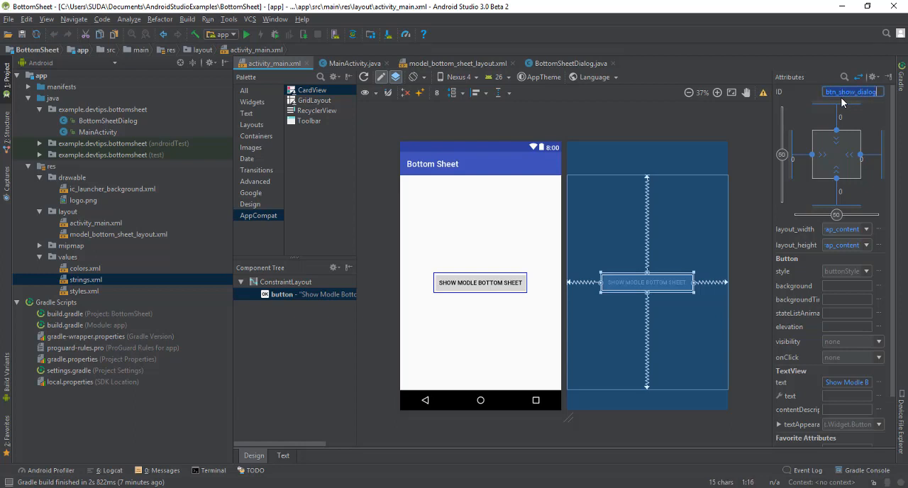
pyautogui.click(352, 62)
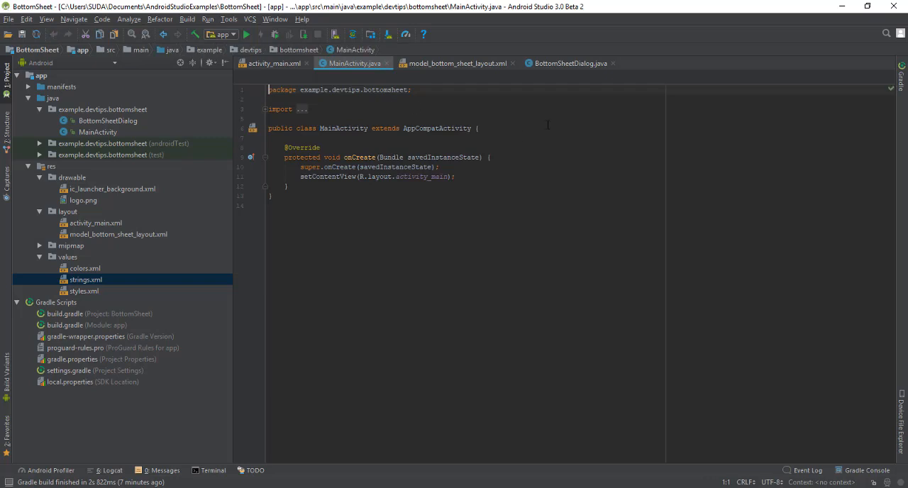
# Declare 'private Button btnShow;' and assign it via findViewById(R.id.btn_show_dialog)
pyautogui.write('private')
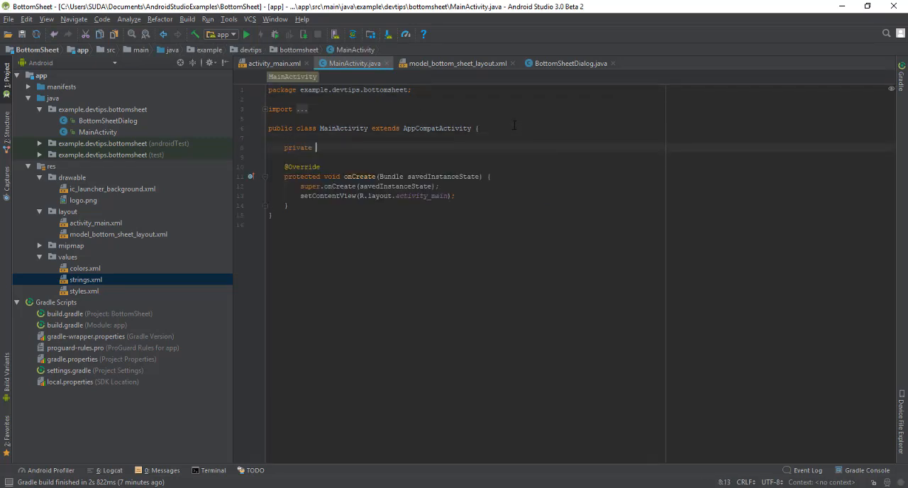
pyautogui.write('Butto')
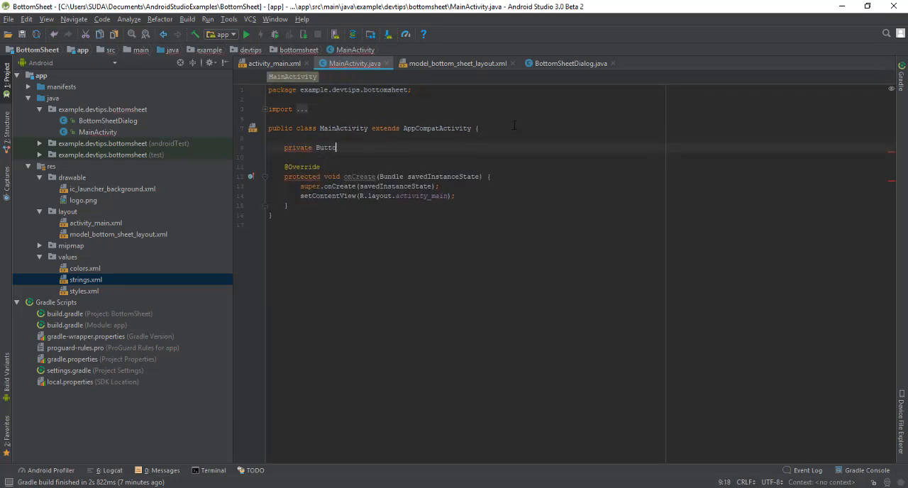
pyautogui.write('n')
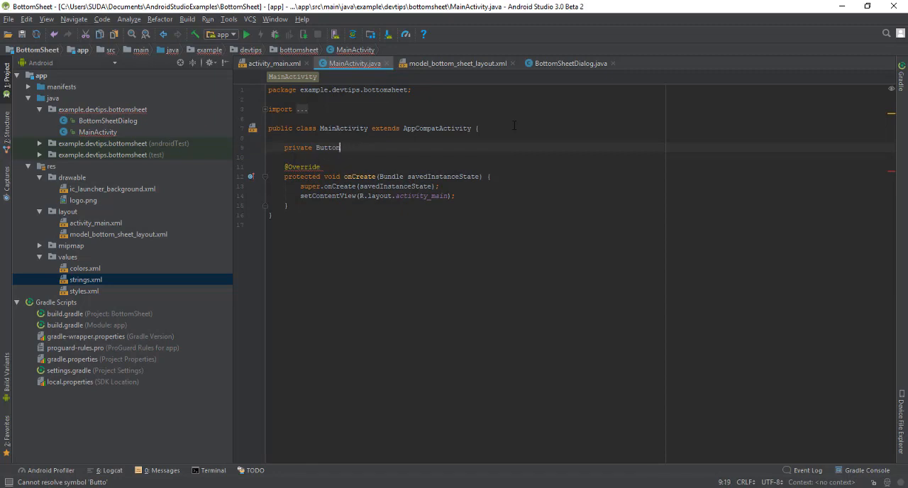
pyautogui.write('btnShow;')
pyautogui.write('btnShow = (')
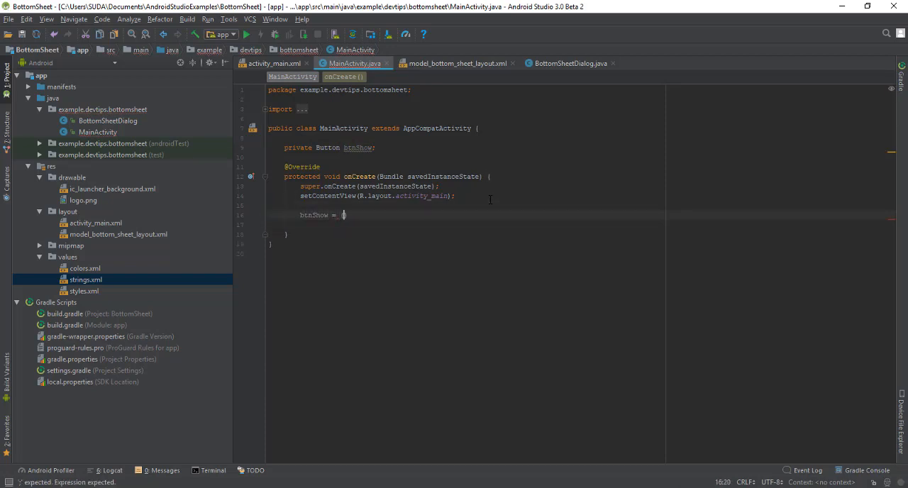
pyautogui.write('(Button) f')
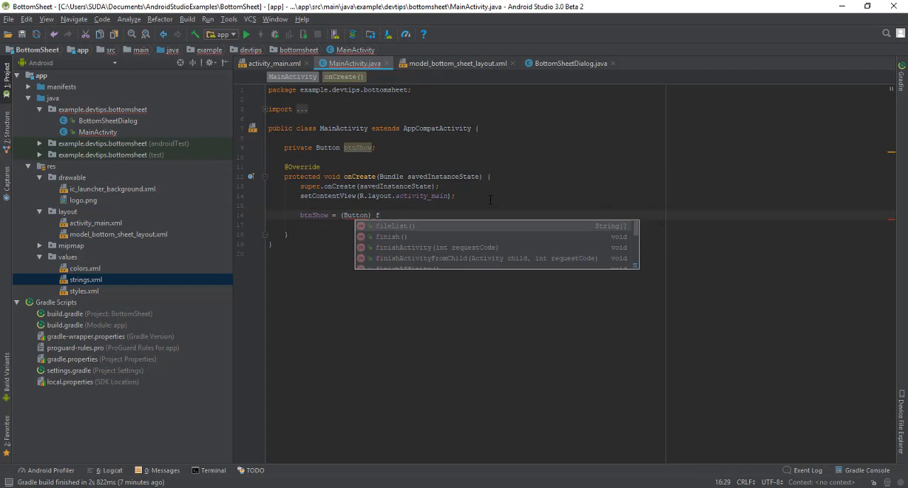
pyautogui.write('findViewById(R')
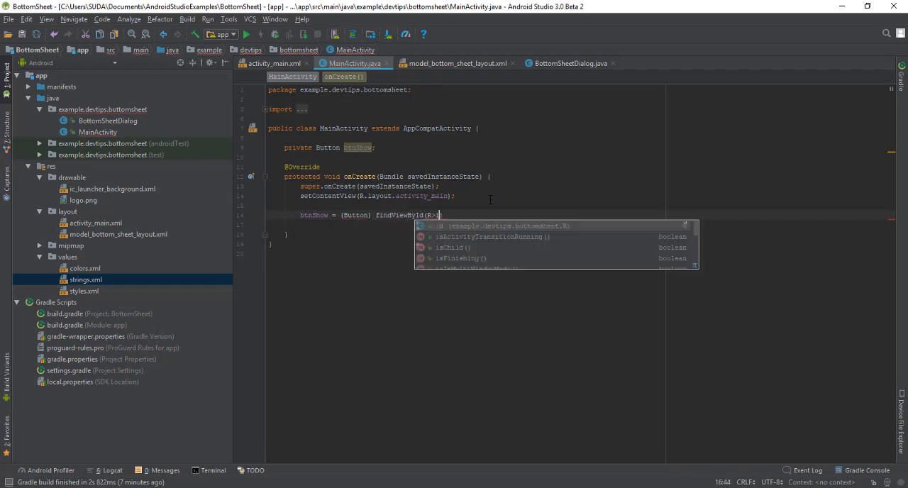
pyautogui.write('.id.')
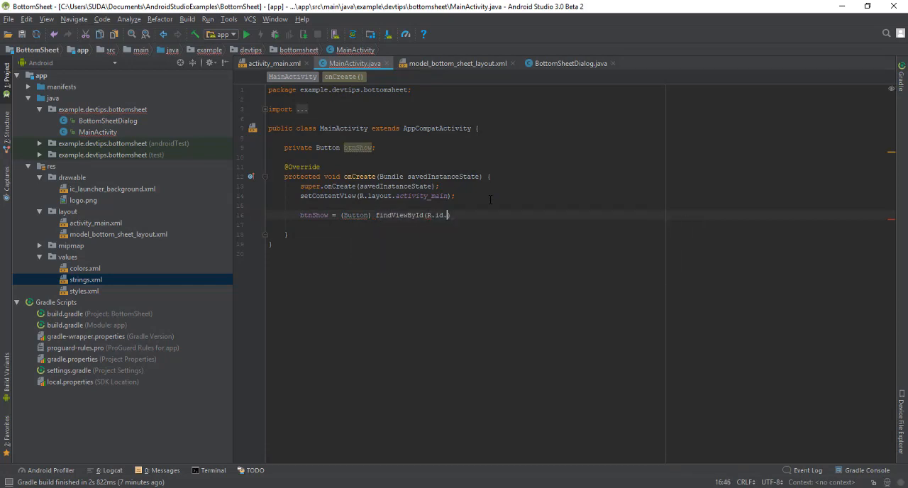
pyautogui.write('how_dialog')
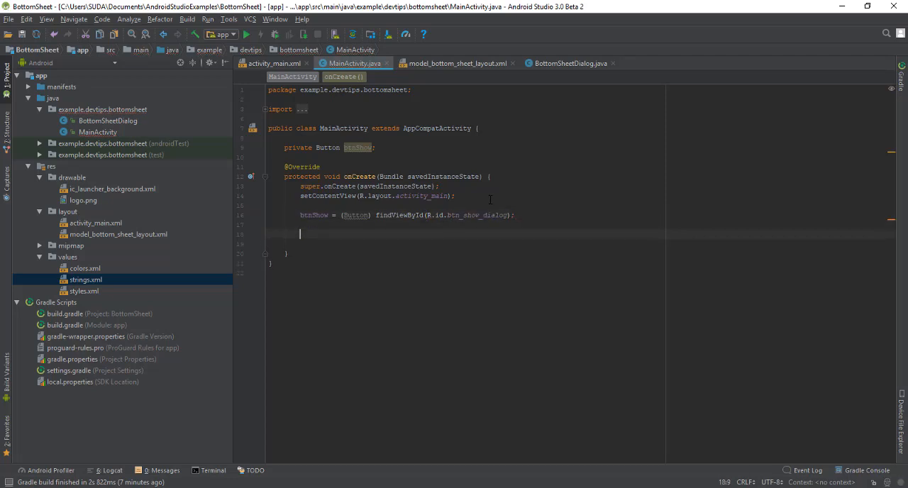
# Attach an empty View.OnClickListener to btnShow with setOnClickListener
pyautogui.write('btnShow.se')
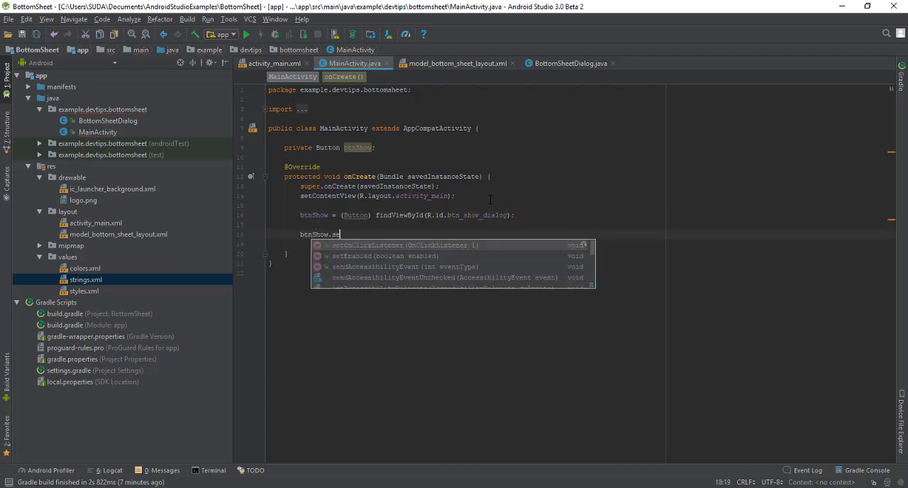
pyautogui.click(369, 244)
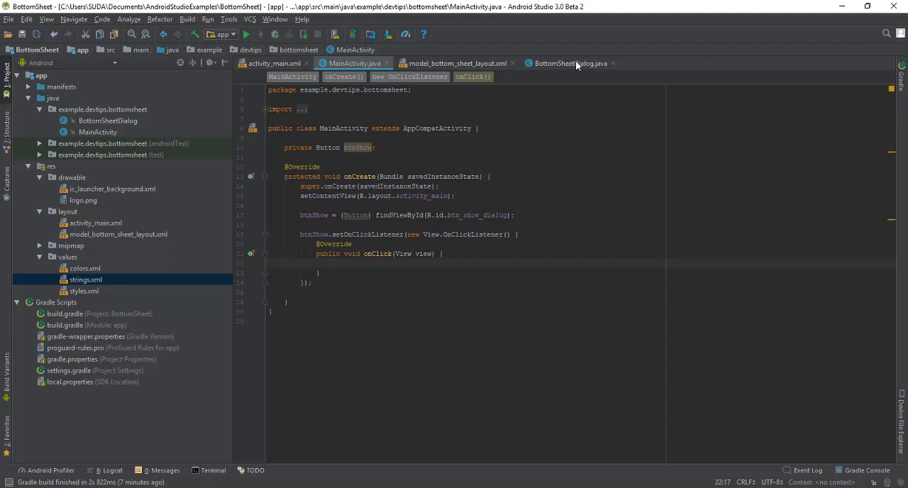
pyautogui.click(567, 63)
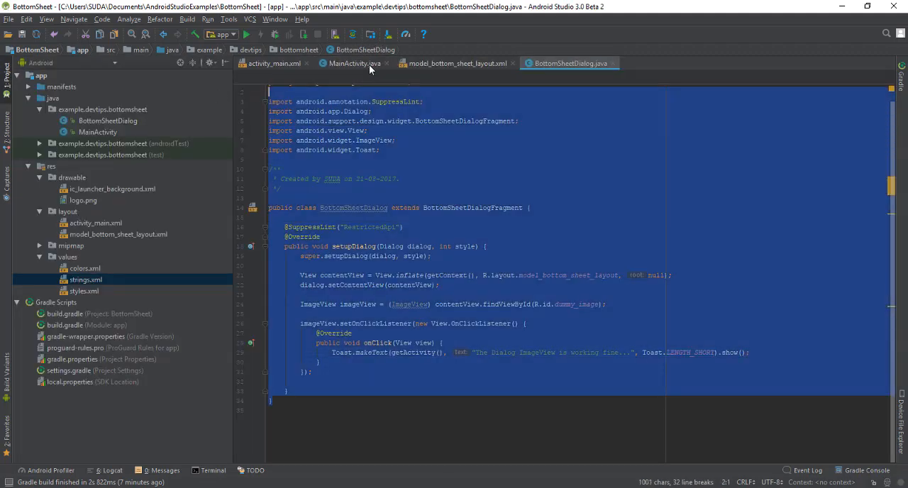
# In onClick, create a new BottomSheetDialog and show it with getSupportFragmentManager() and its getTag()
pyautogui.click(355, 62)
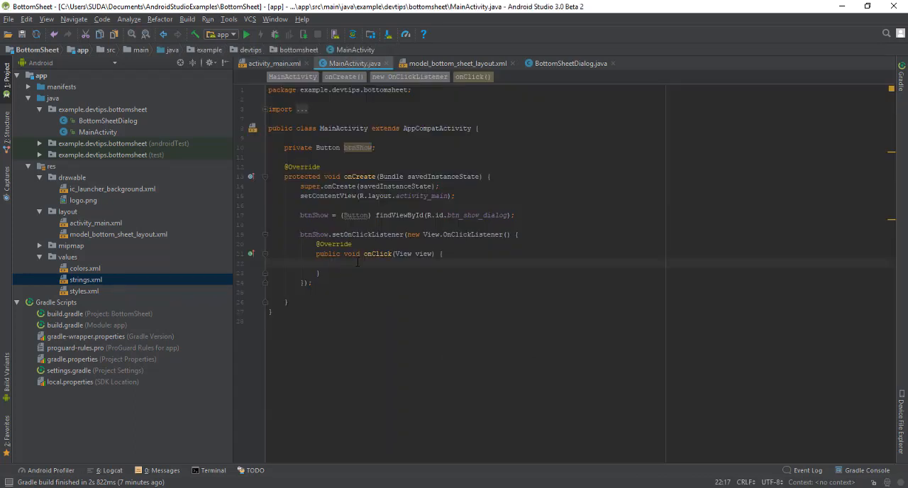
pyautogui.write('Bo')
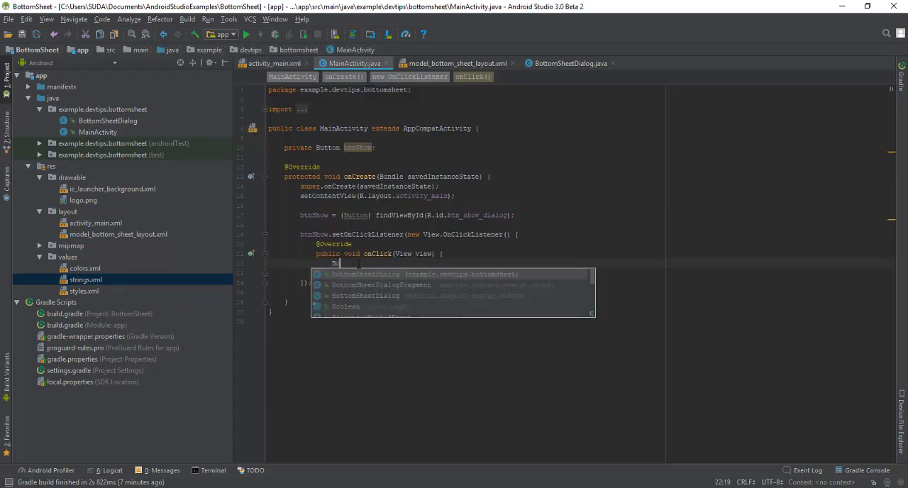
pyautogui.write('ottomSheetDialog =')
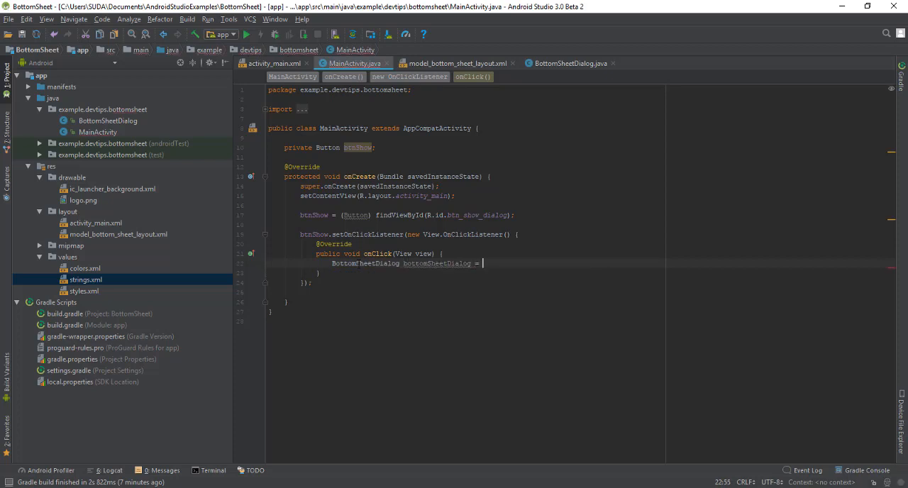
pyautogui.write('new BottomSheetDialog();')
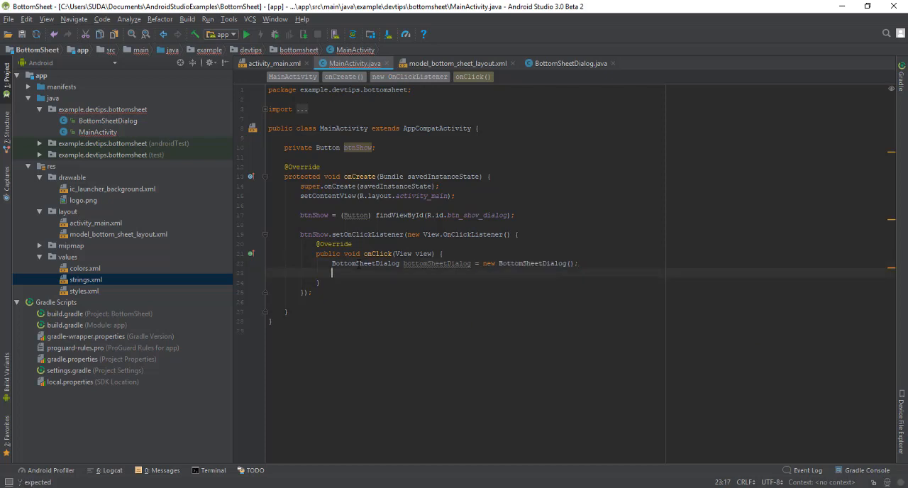
pyautogui.write('bottomSheetDialog.show(getSupportFragmentManager(), bindService());')
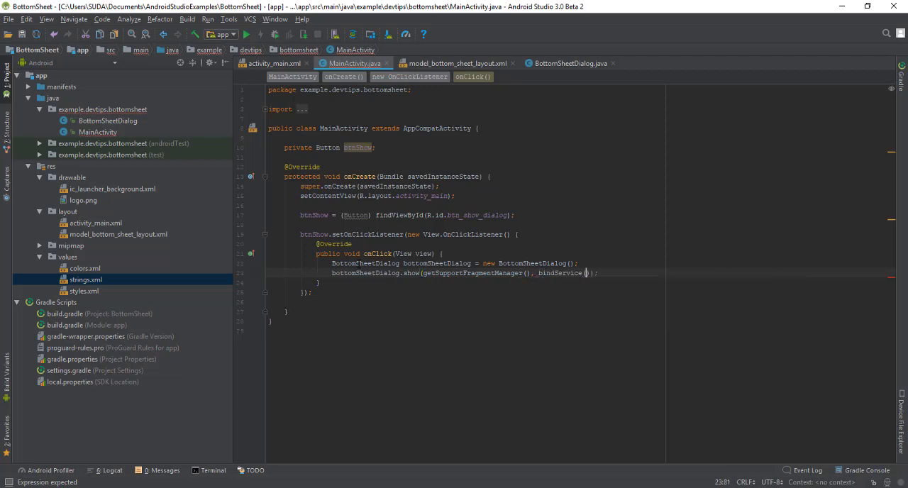
pyautogui.write('bottomSheetDialog.getTag')
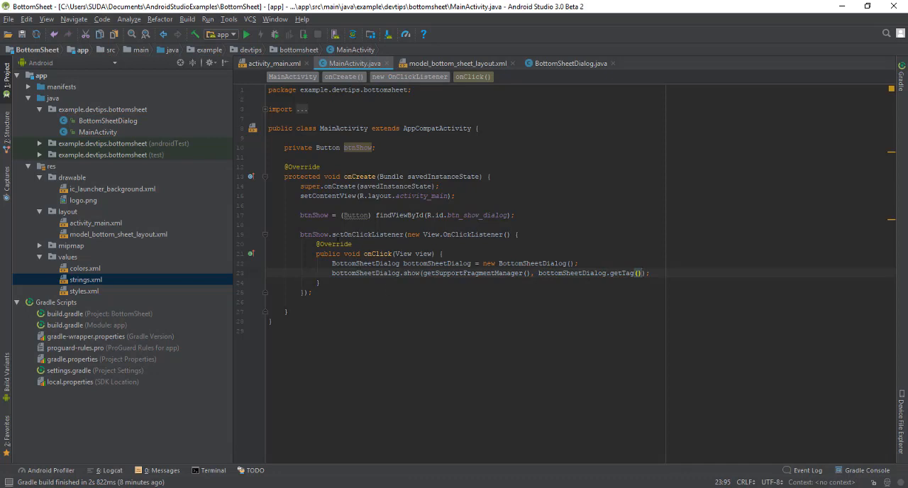
# Review the BottomSheetDialog type, the variable name and the getSupportFragmentManager call, then run the app
pyautogui.doubleClick(365, 264)
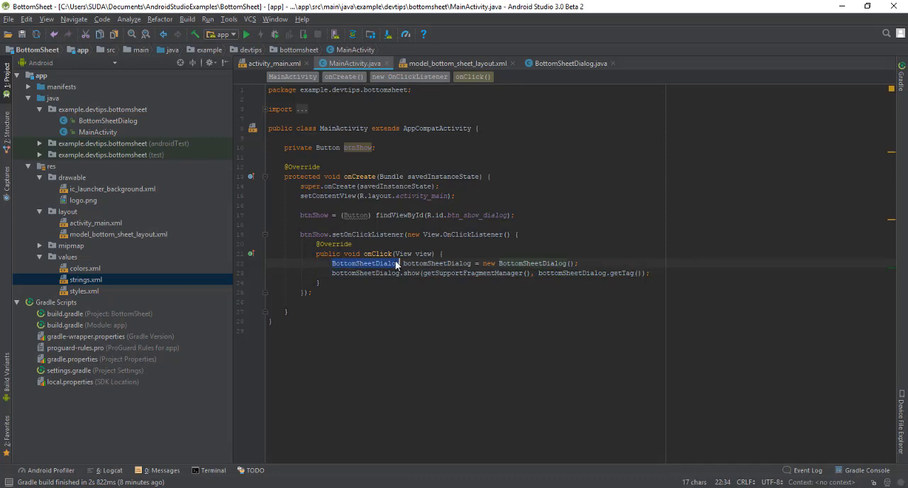
pyautogui.click(571, 63)
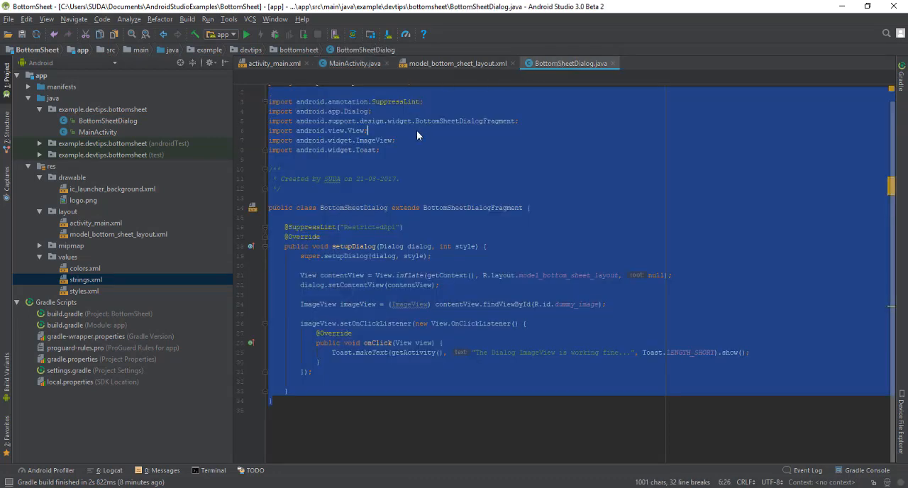
pyautogui.click(352, 63)
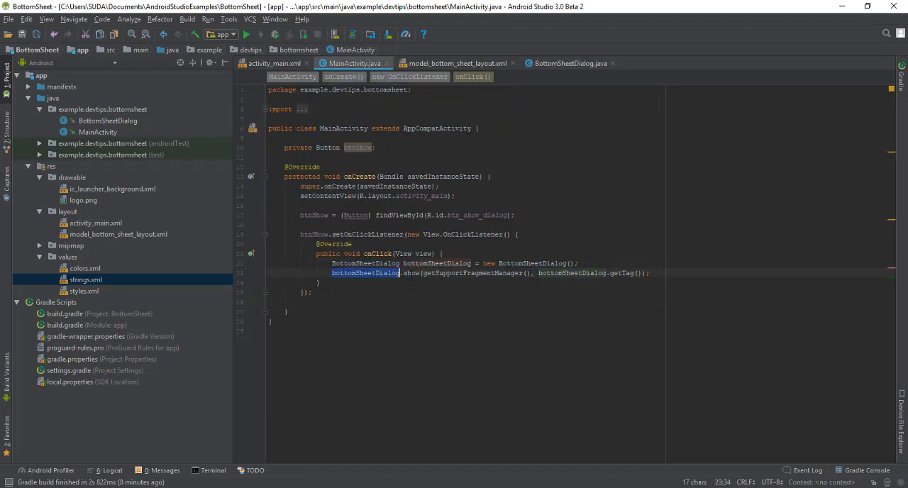
pyautogui.doubleClick(471, 273)
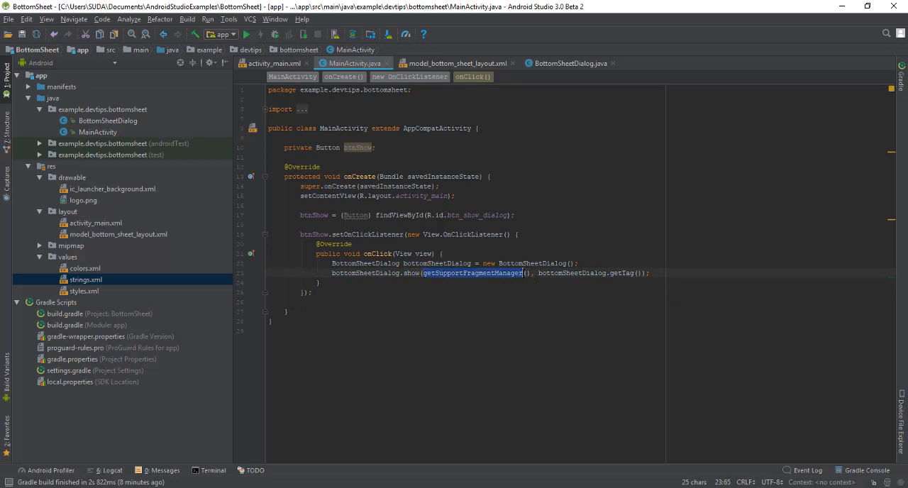
pyautogui.click(479, 272)
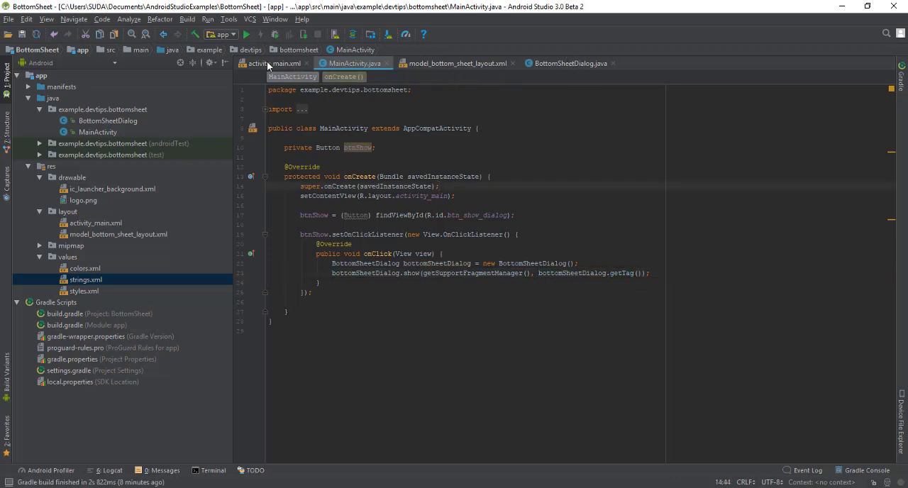
pyautogui.click(273, 63)
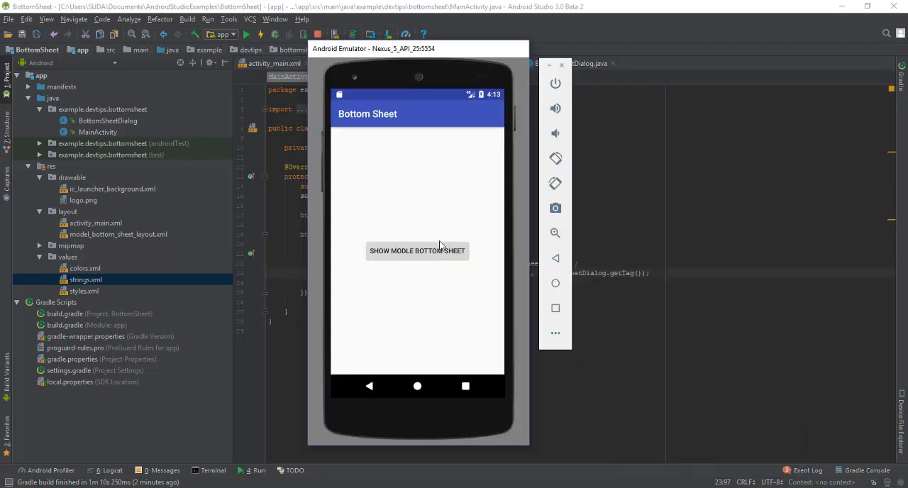
pyautogui.click(417, 250)
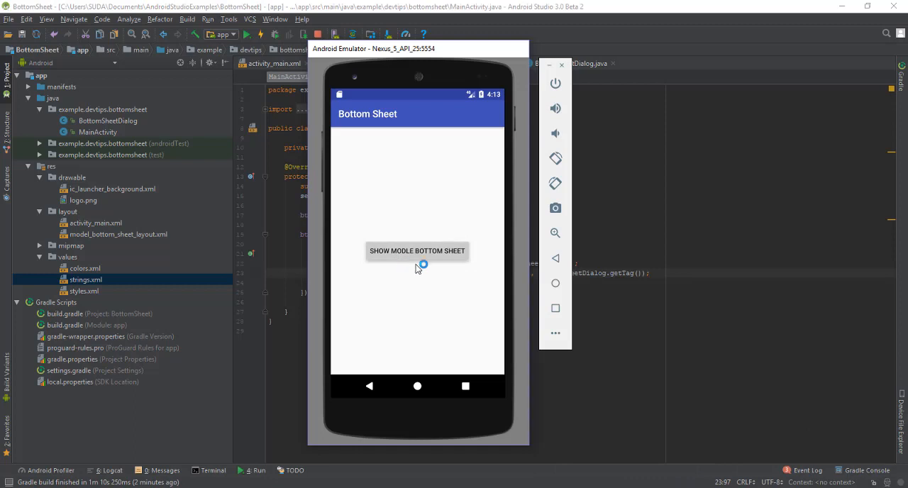
pyautogui.click(418, 249)
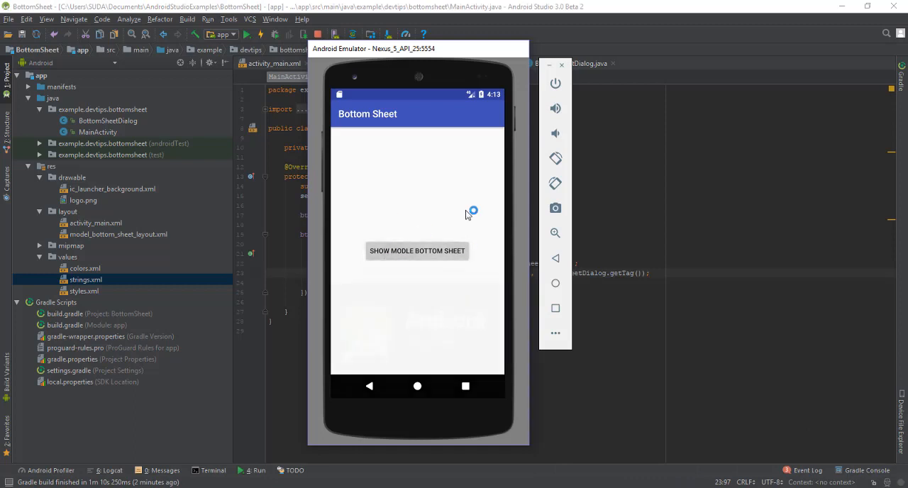
pyautogui.click(417, 249)
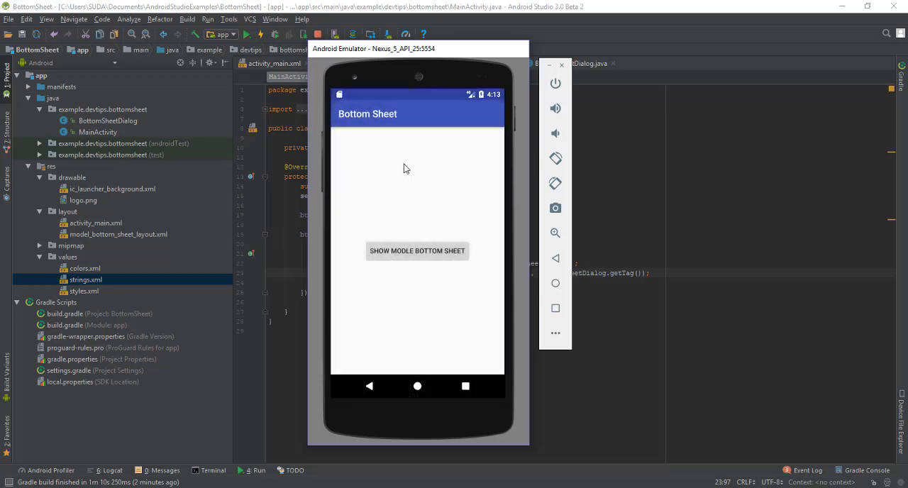
pyautogui.click(417, 249)
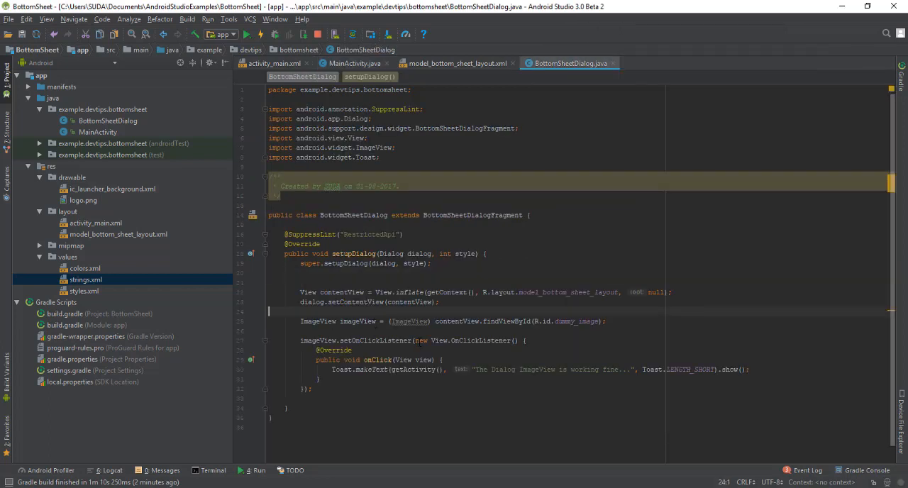
# Select the first word of the image toast message in BottomSheetDialog's setupDialog code
pyautogui.doubleClick(483, 368)
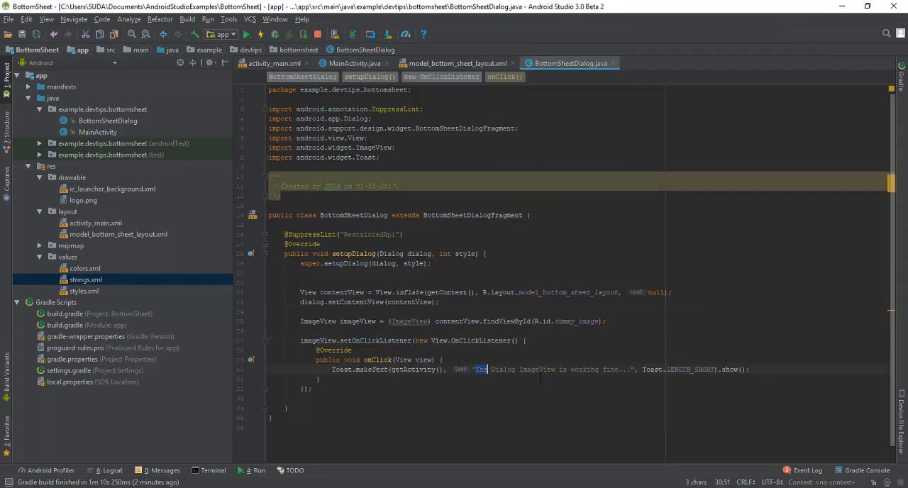